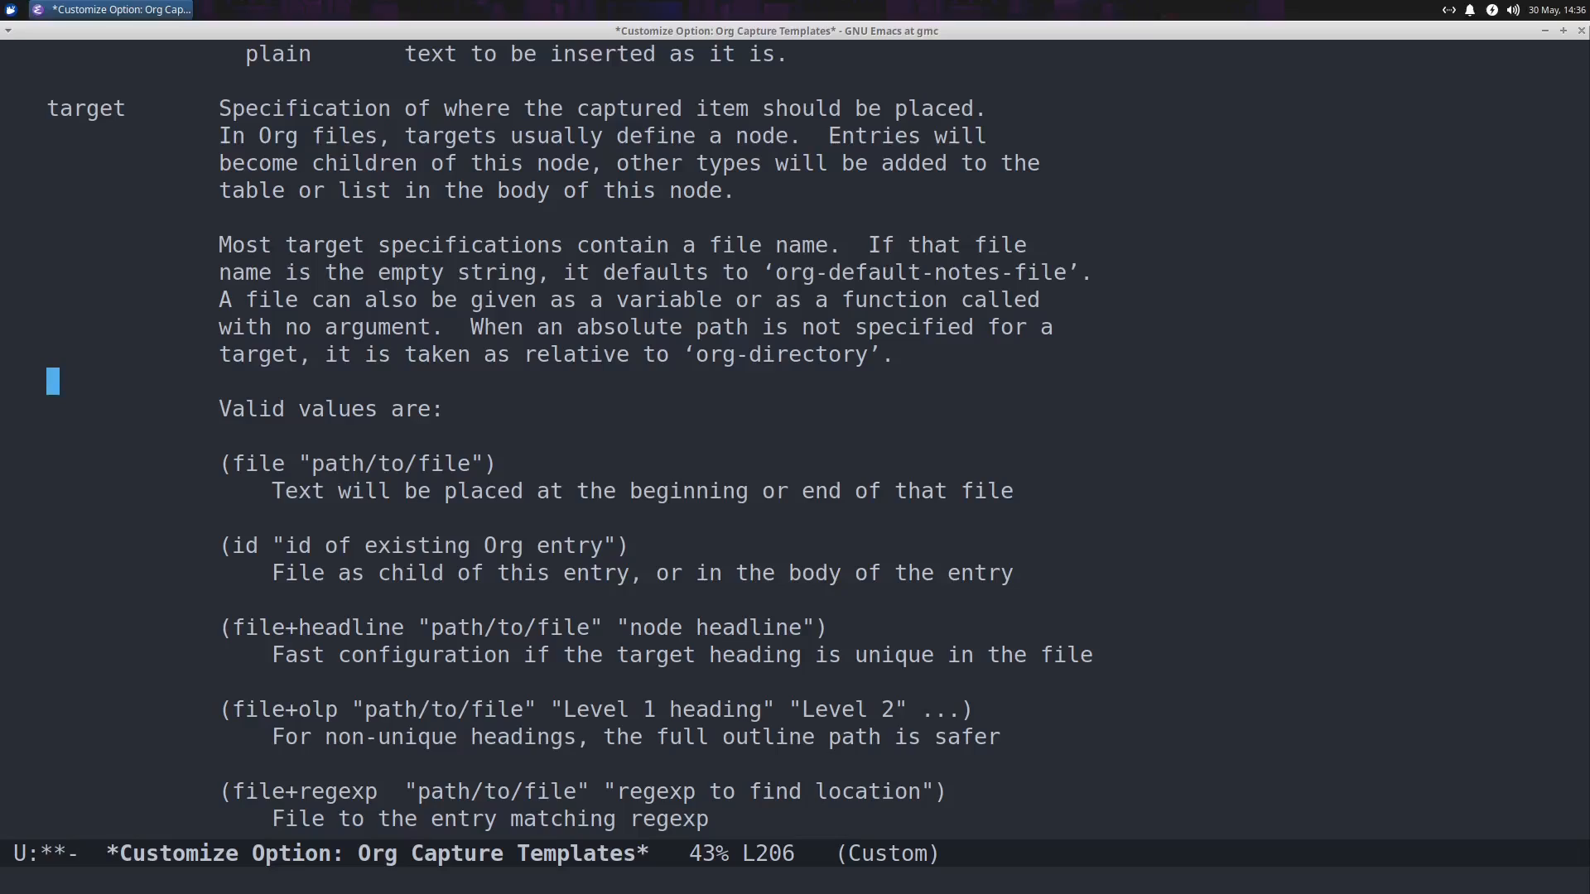
pyautogui.moveTo(1531, 443)
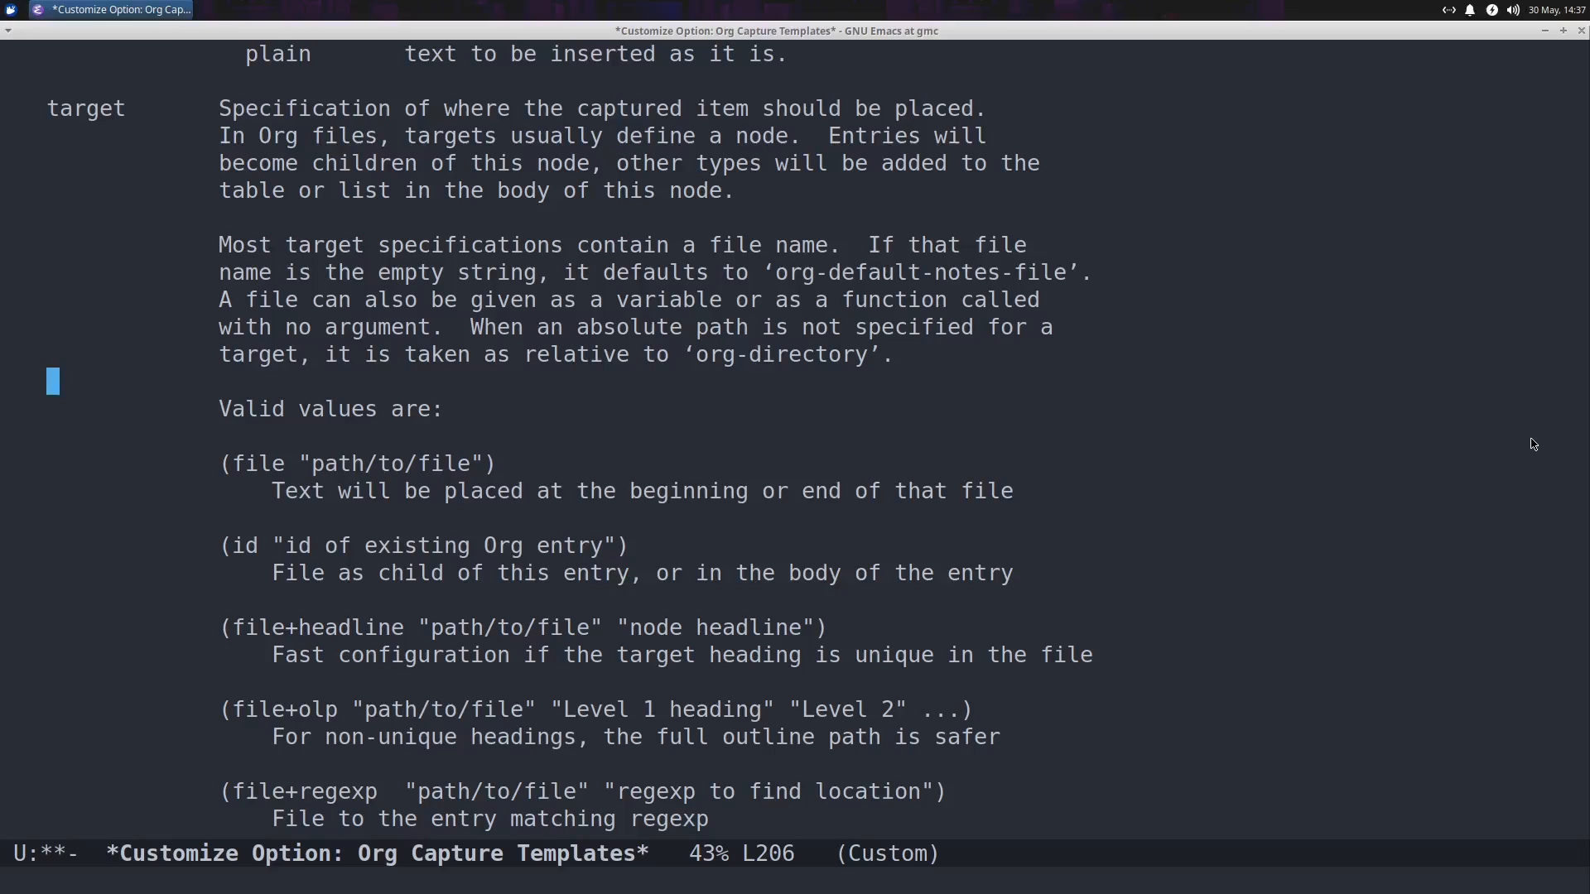
pyautogui.moveTo(738, 535)
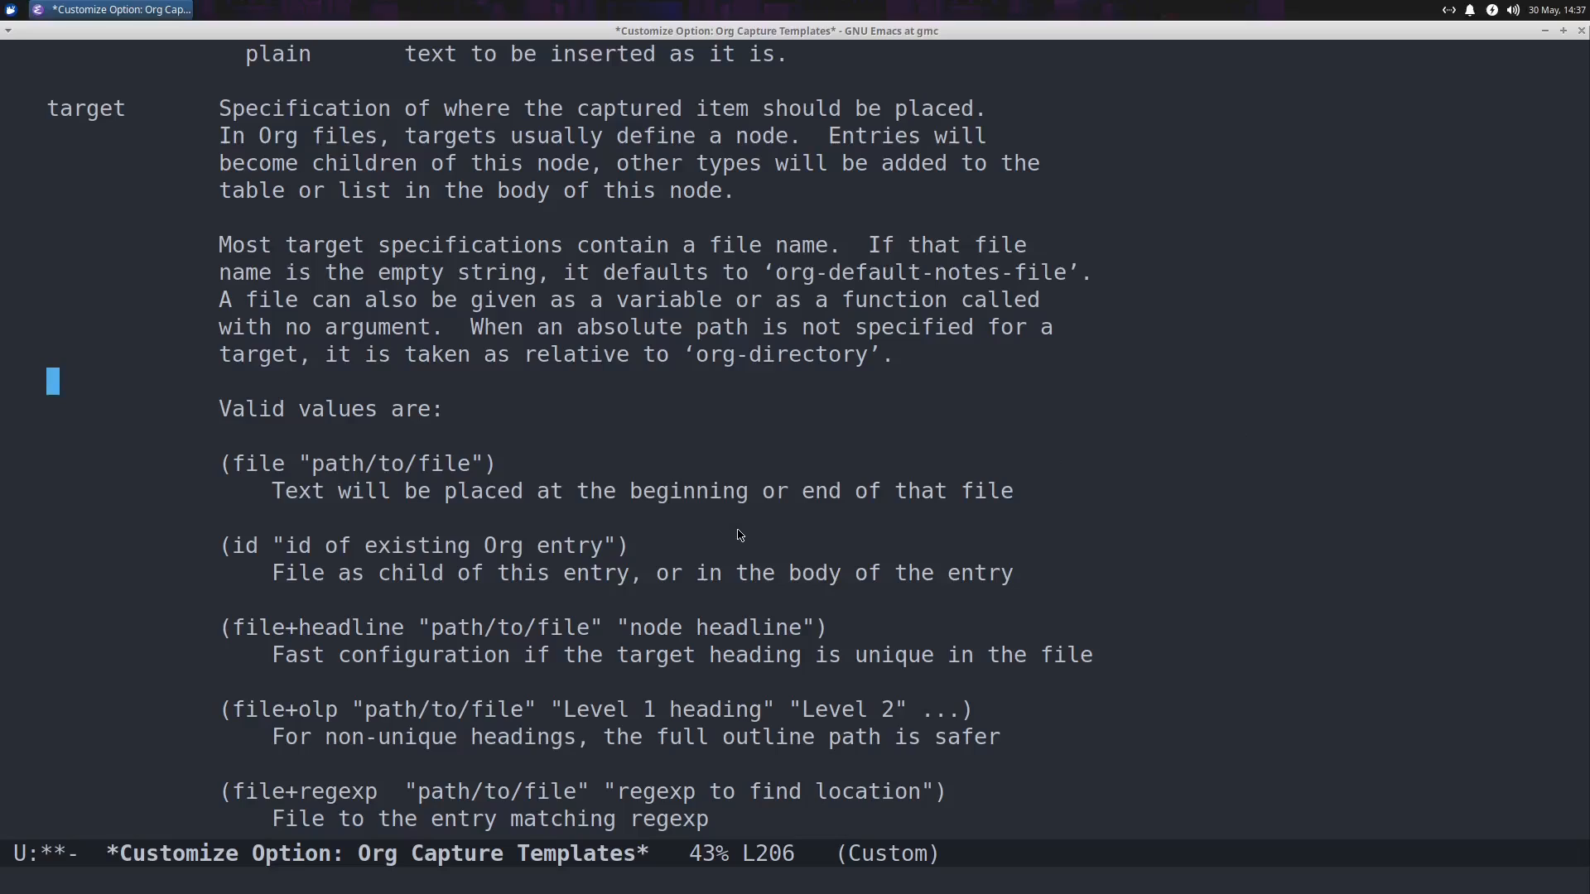
# Open short-story.org from ~/Templates/, with its export settings and three act headings.
pyautogui.scroll(-3)
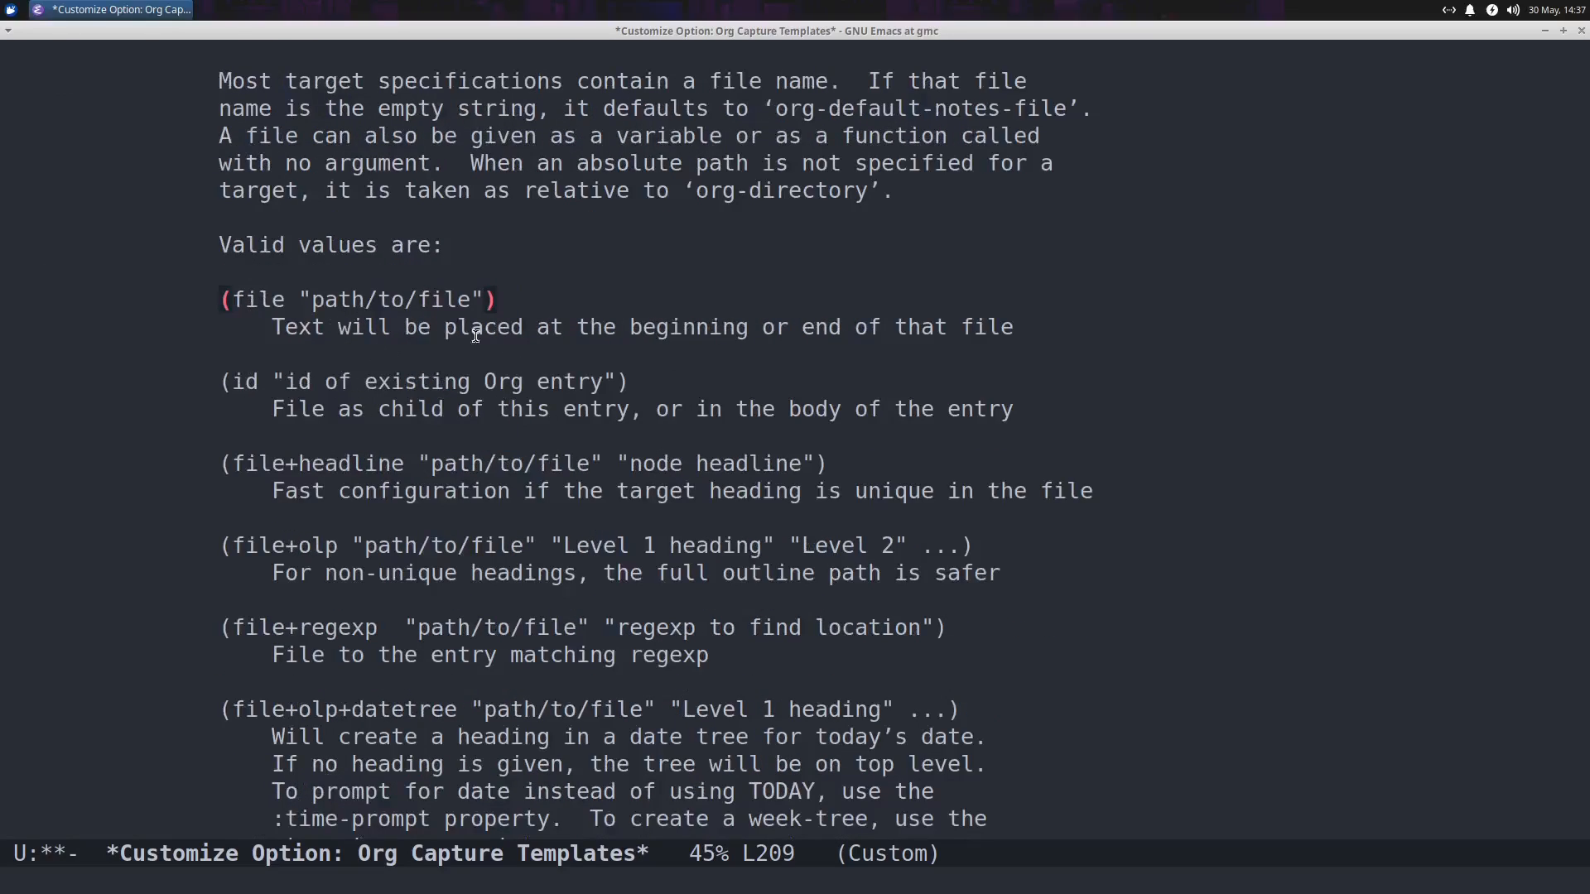
pyautogui.moveTo(444, 407)
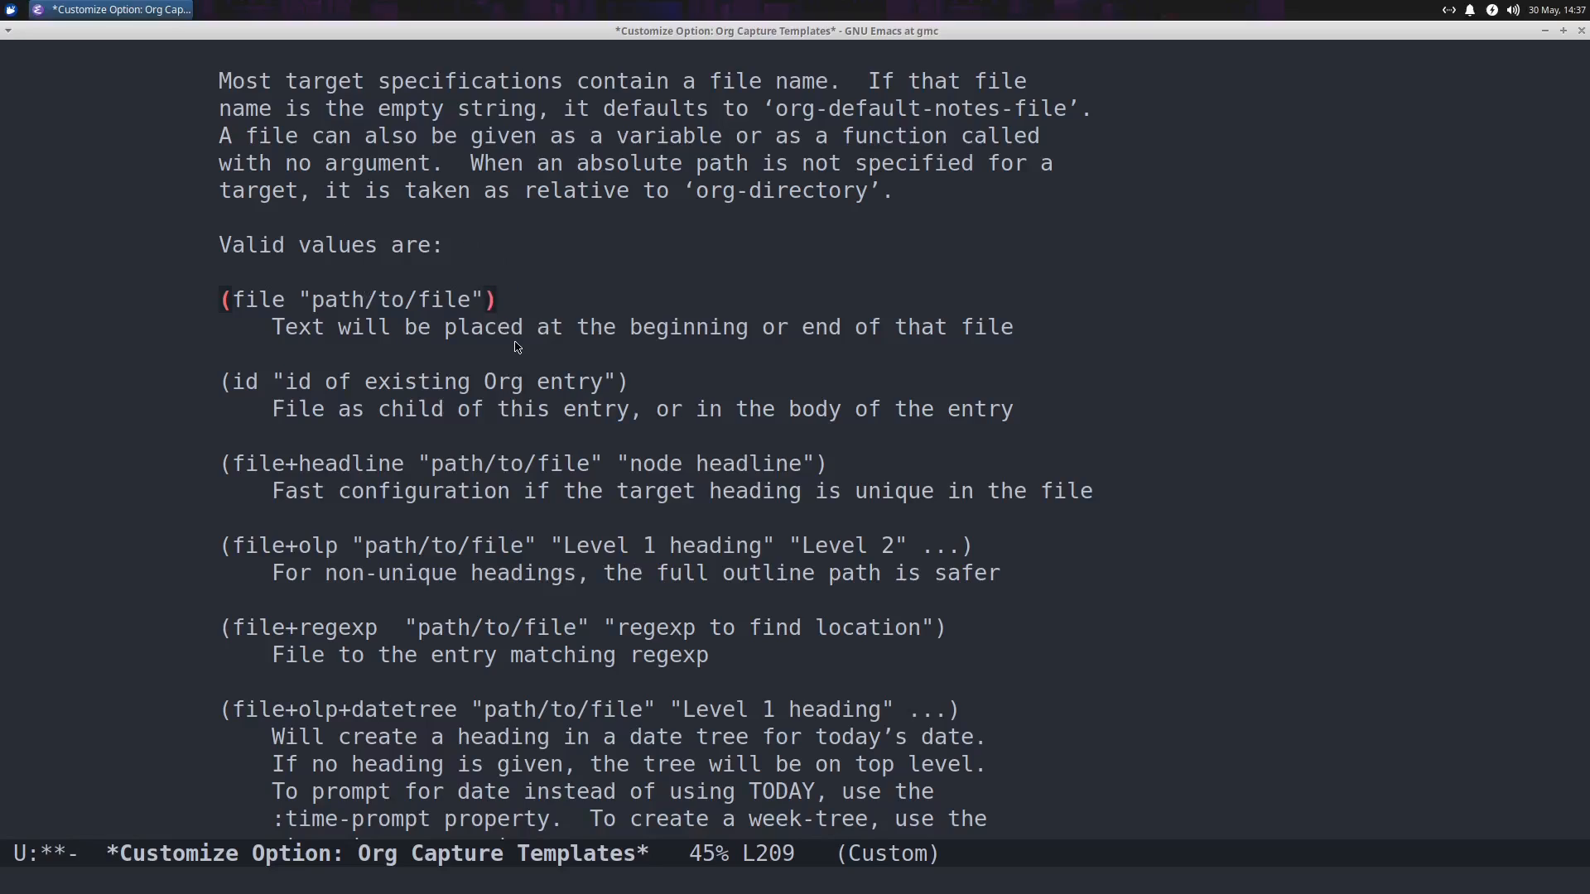
pyautogui.moveTo(578, 327)
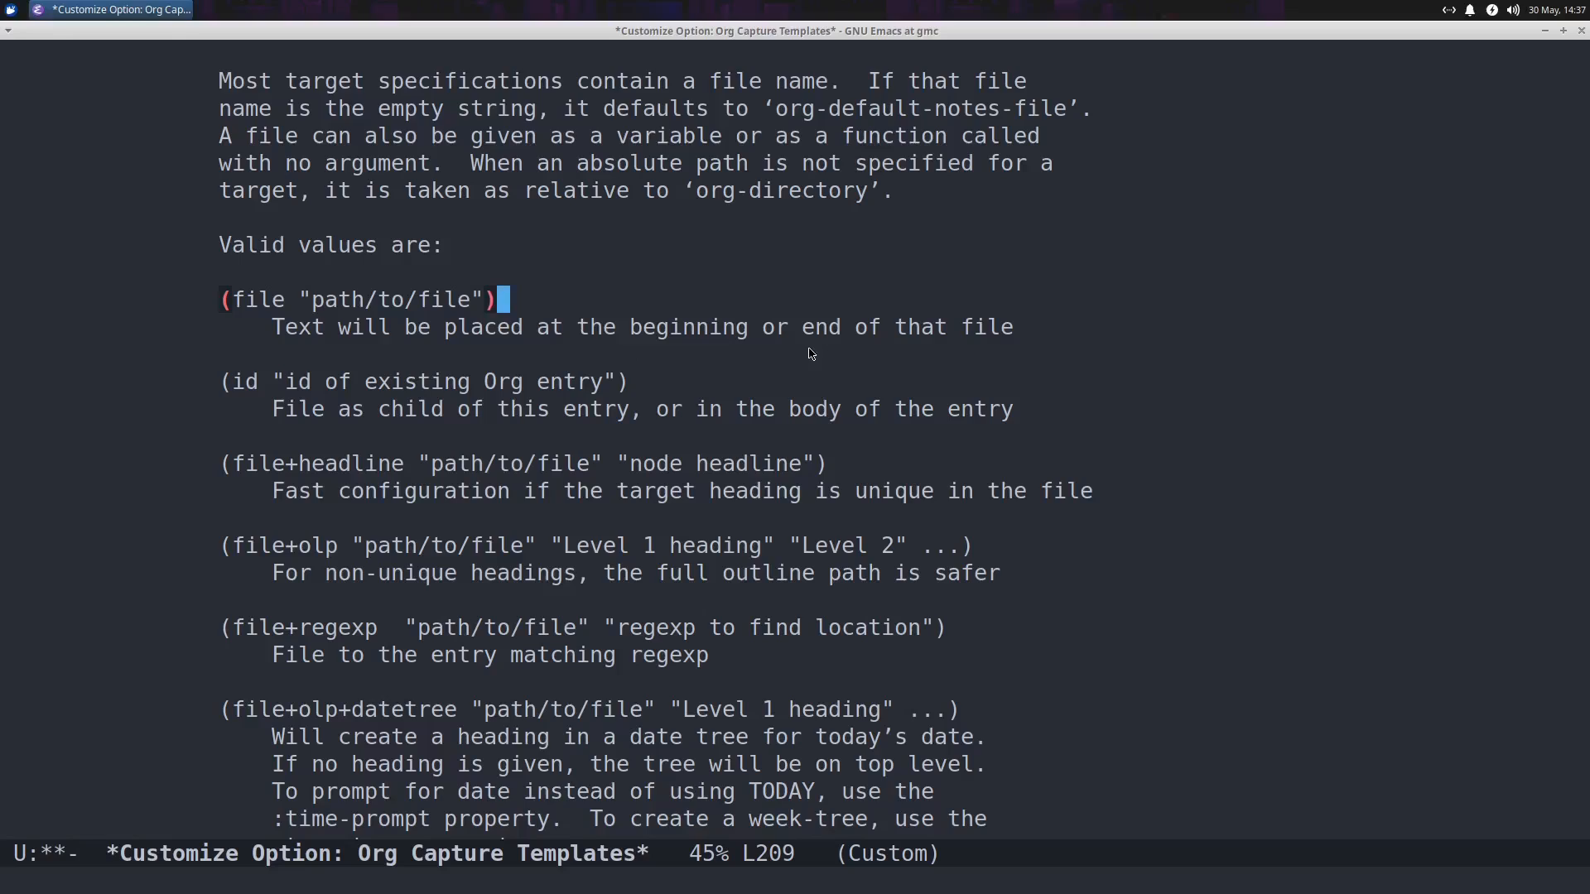
pyautogui.moveTo(970, 353)
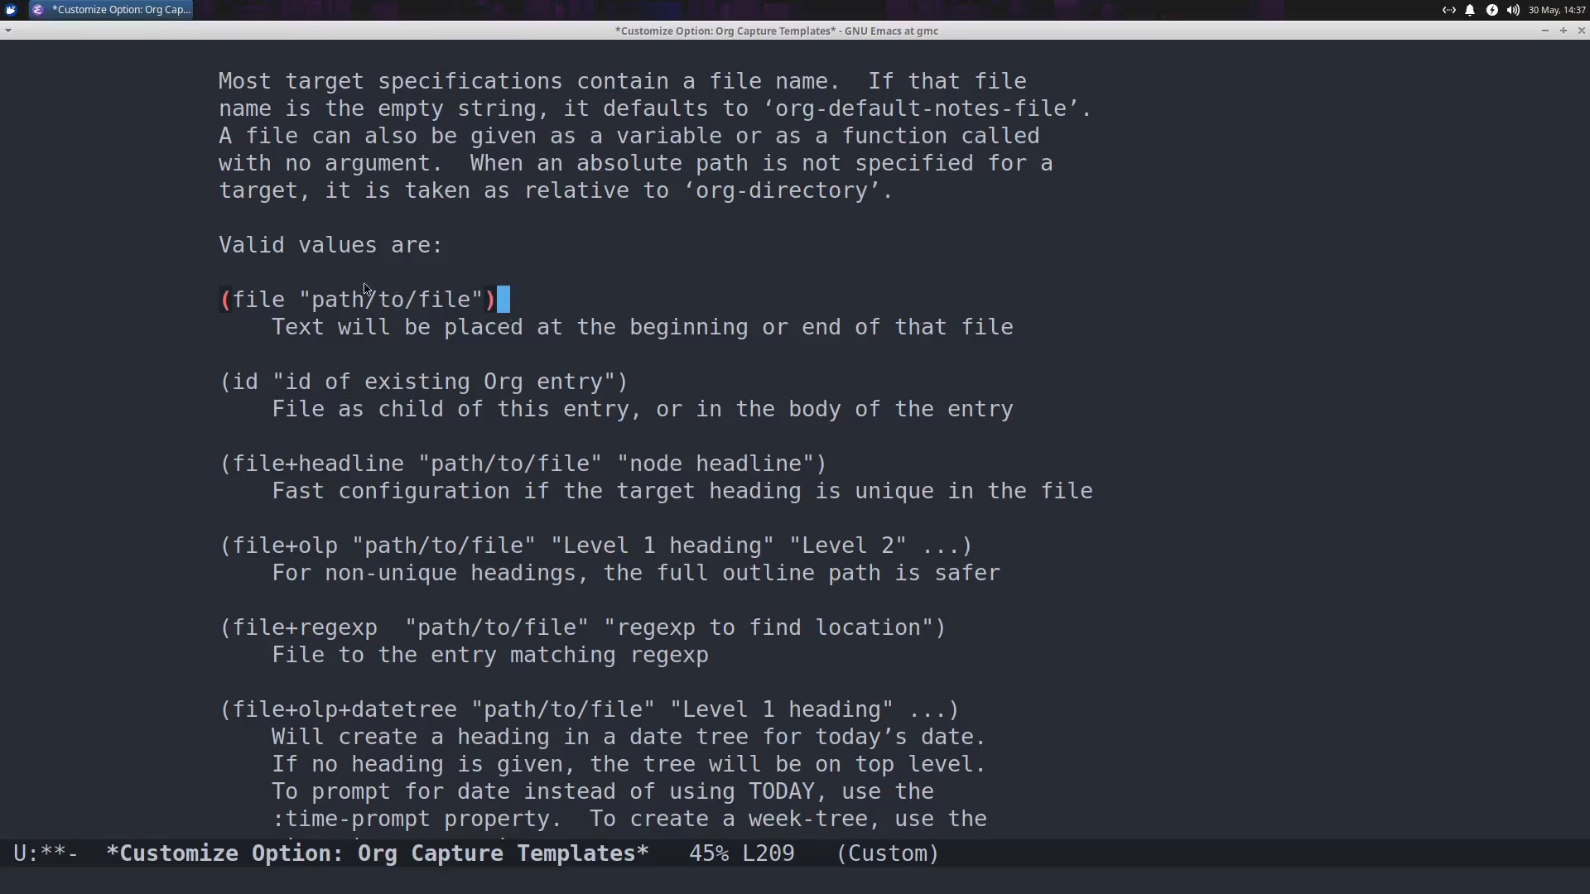
pyautogui.moveTo(383, 331)
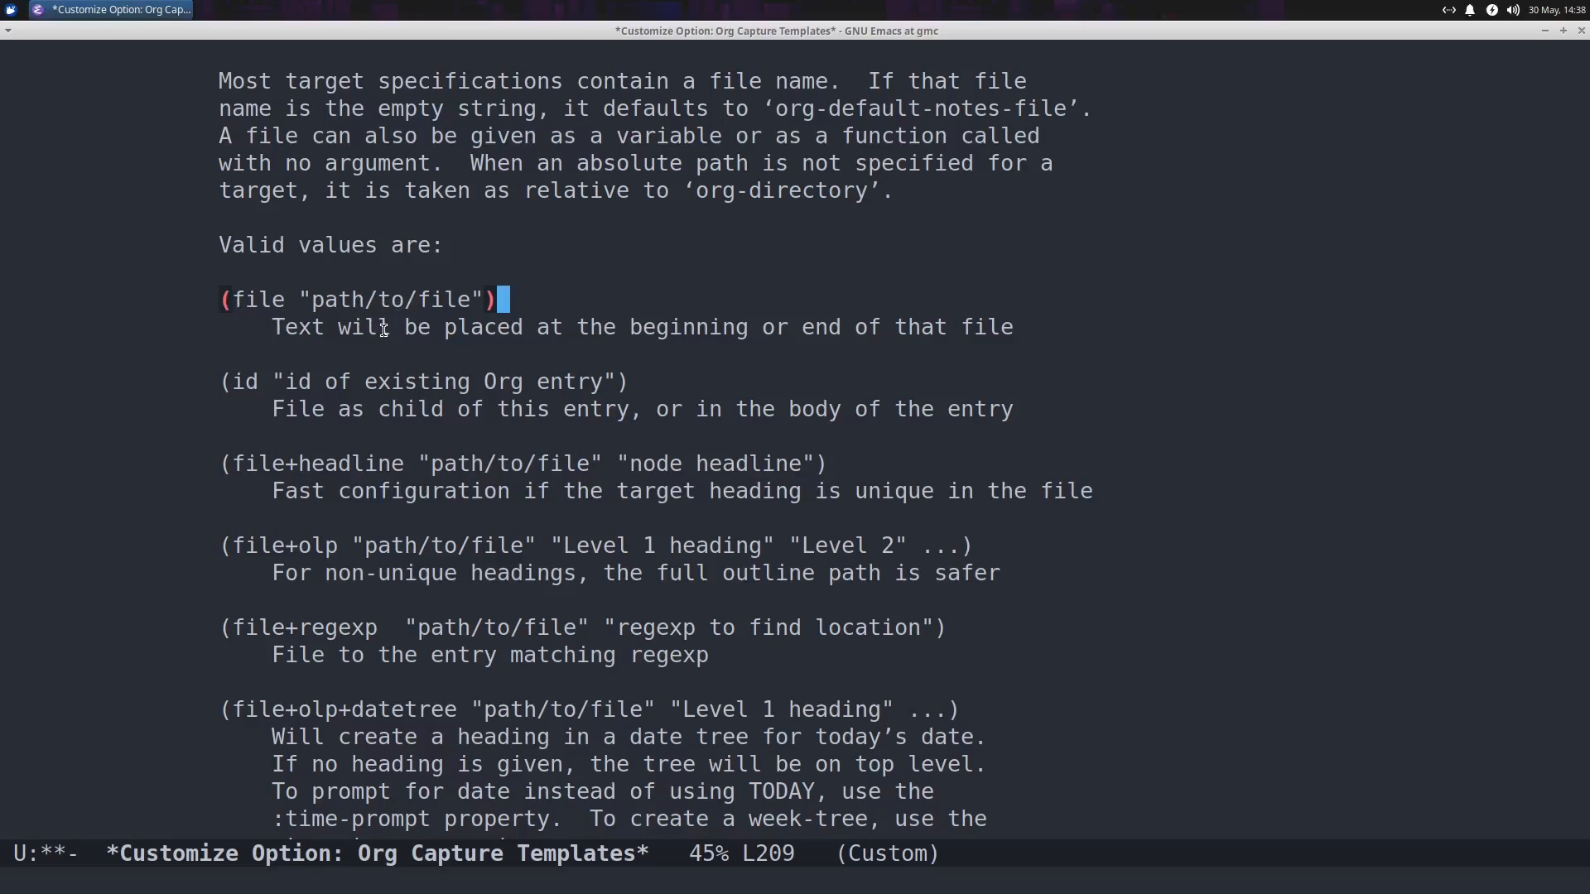
pyautogui.scroll(-3)
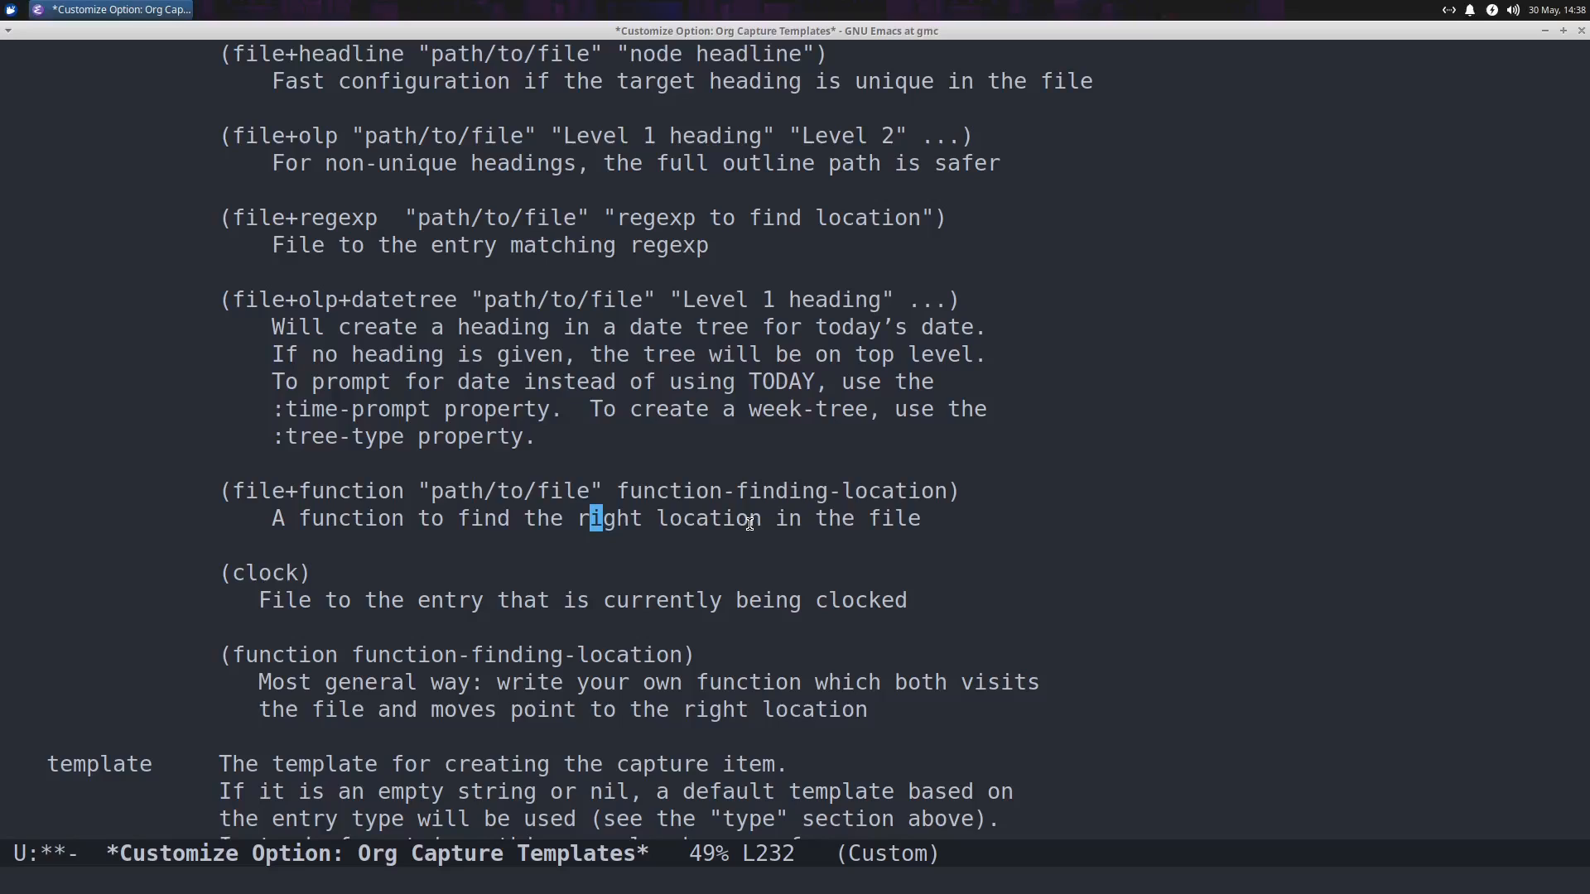
pyautogui.moveTo(624, 635)
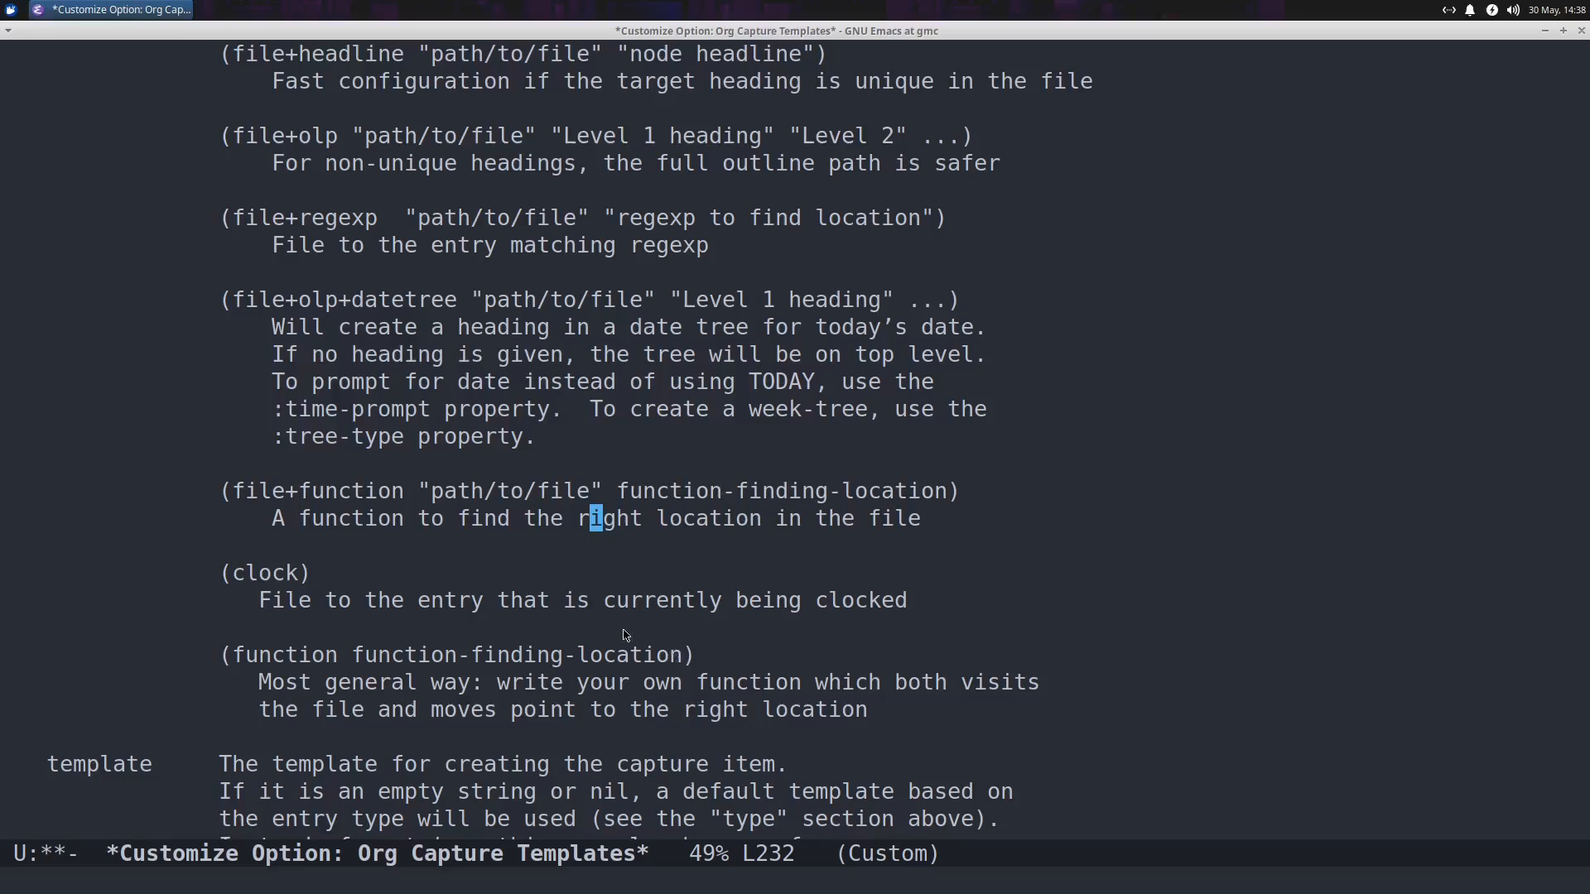
pyautogui.scroll(3)
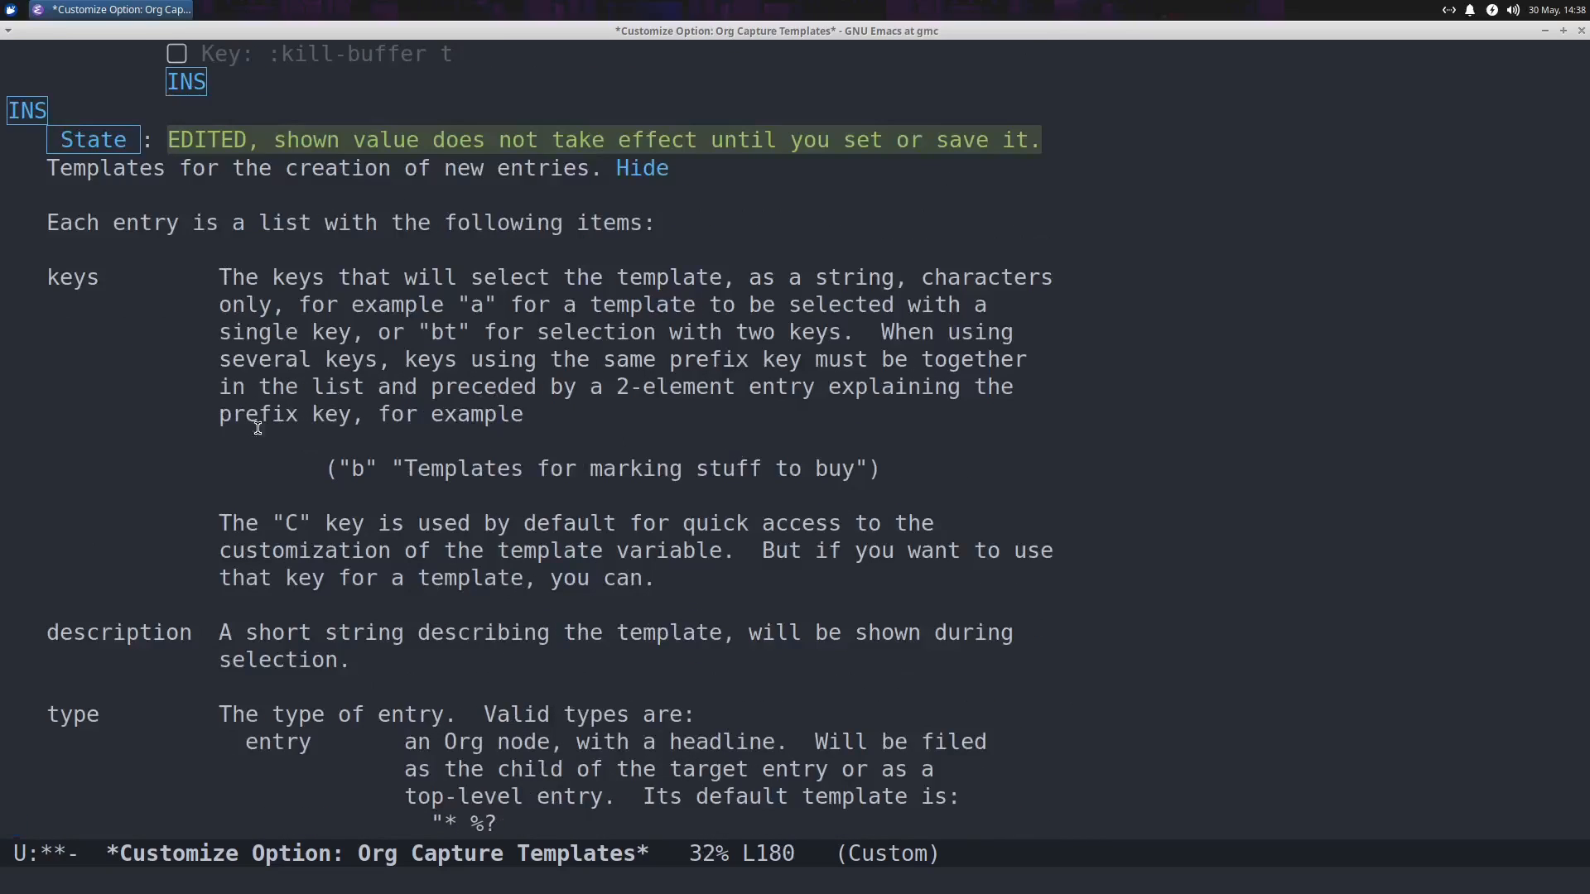
pyautogui.scroll(-3)
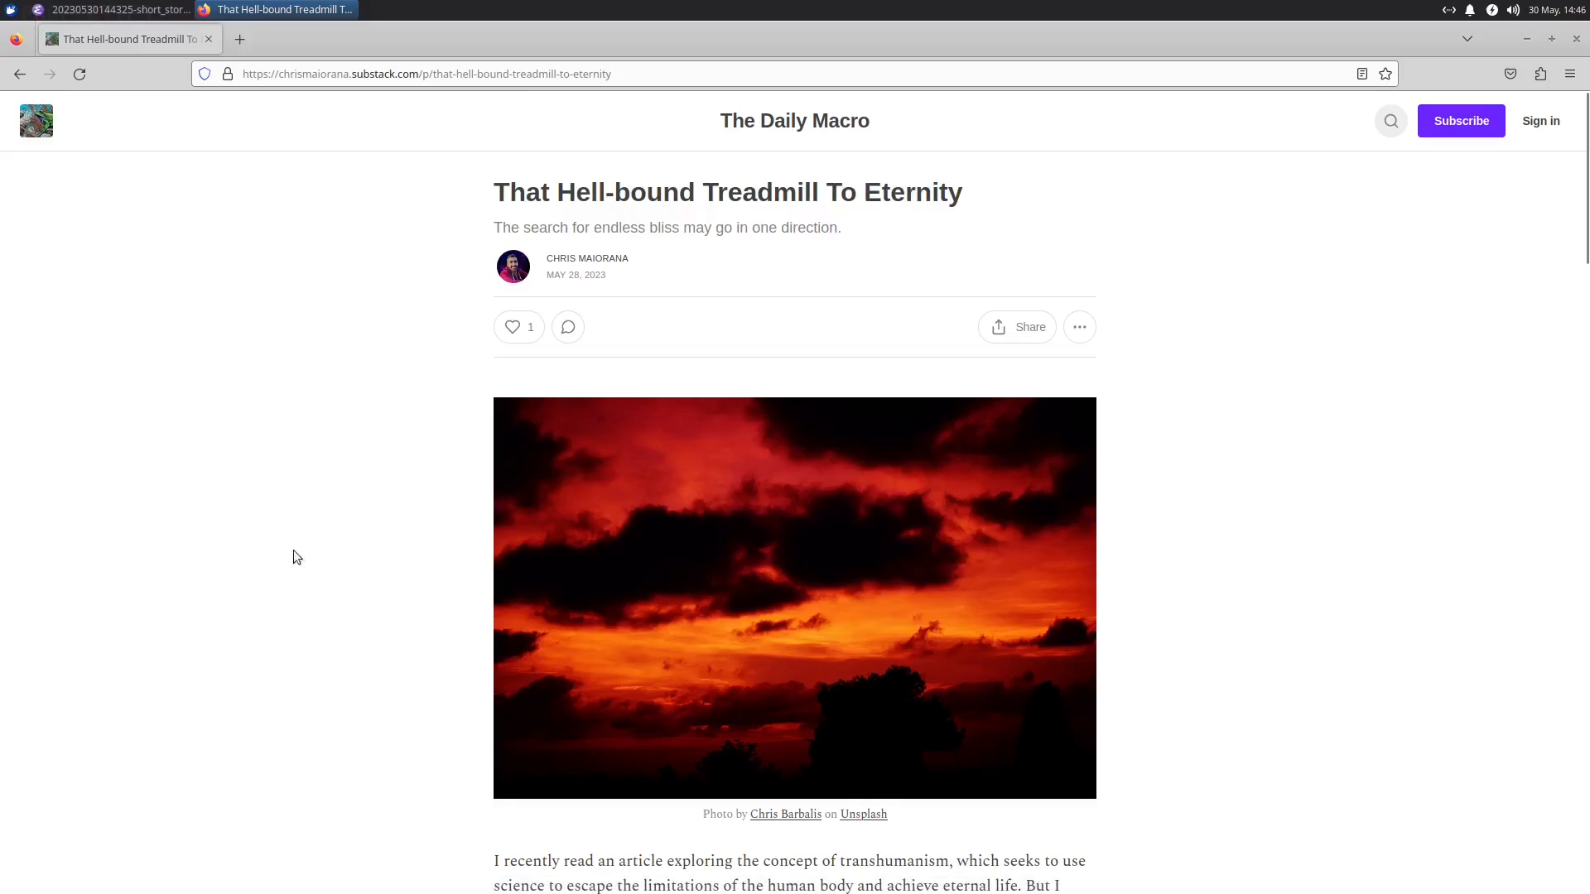
pyautogui.moveTo(306, 204)
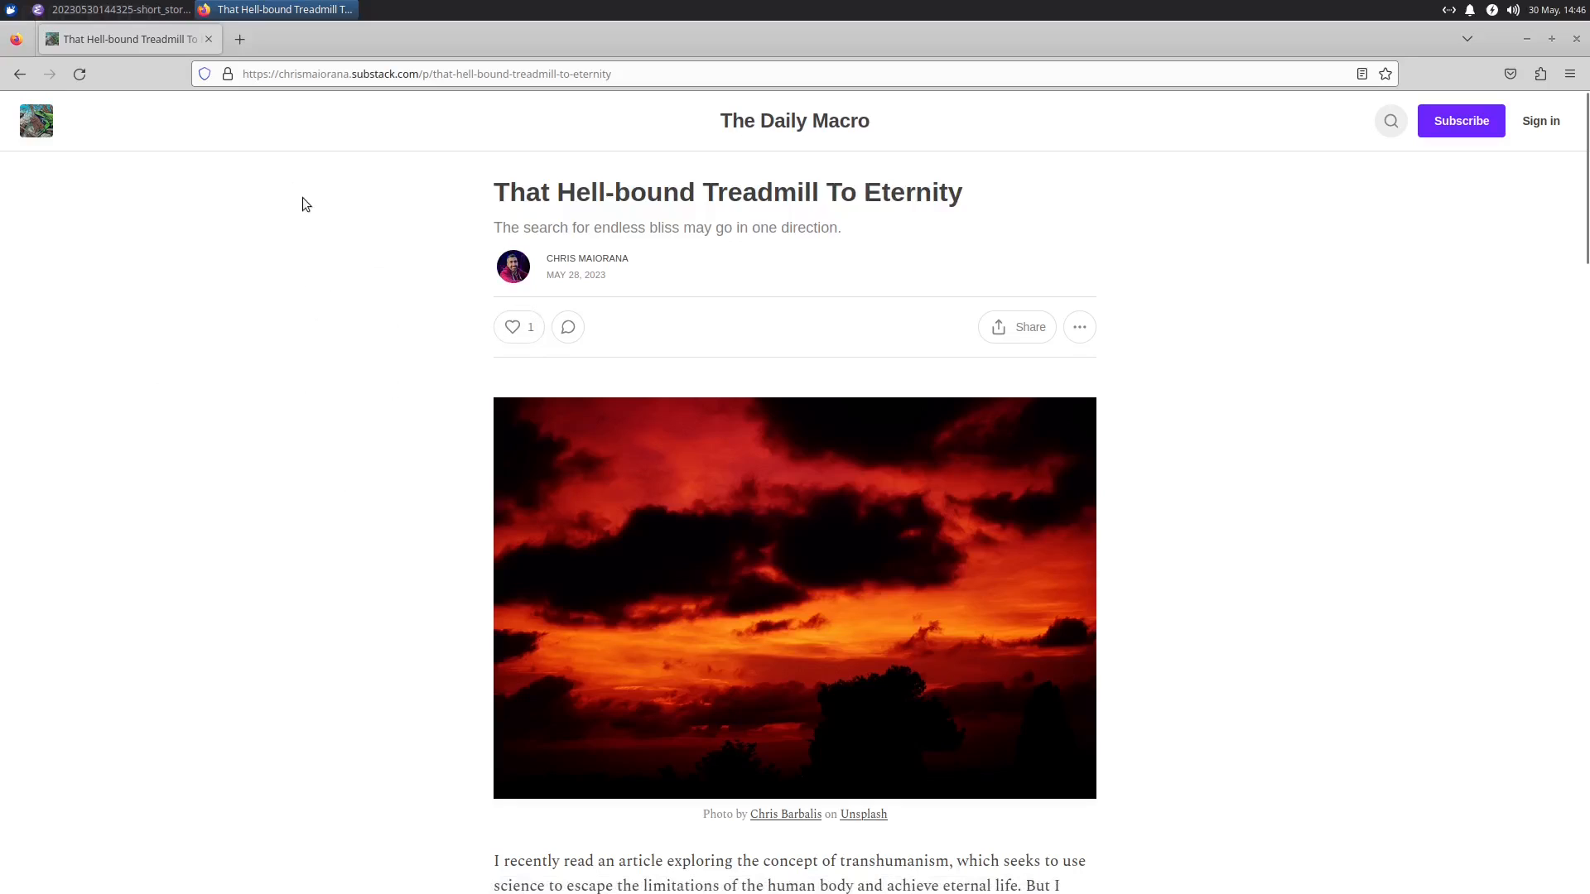
pyautogui.moveTo(888, 234)
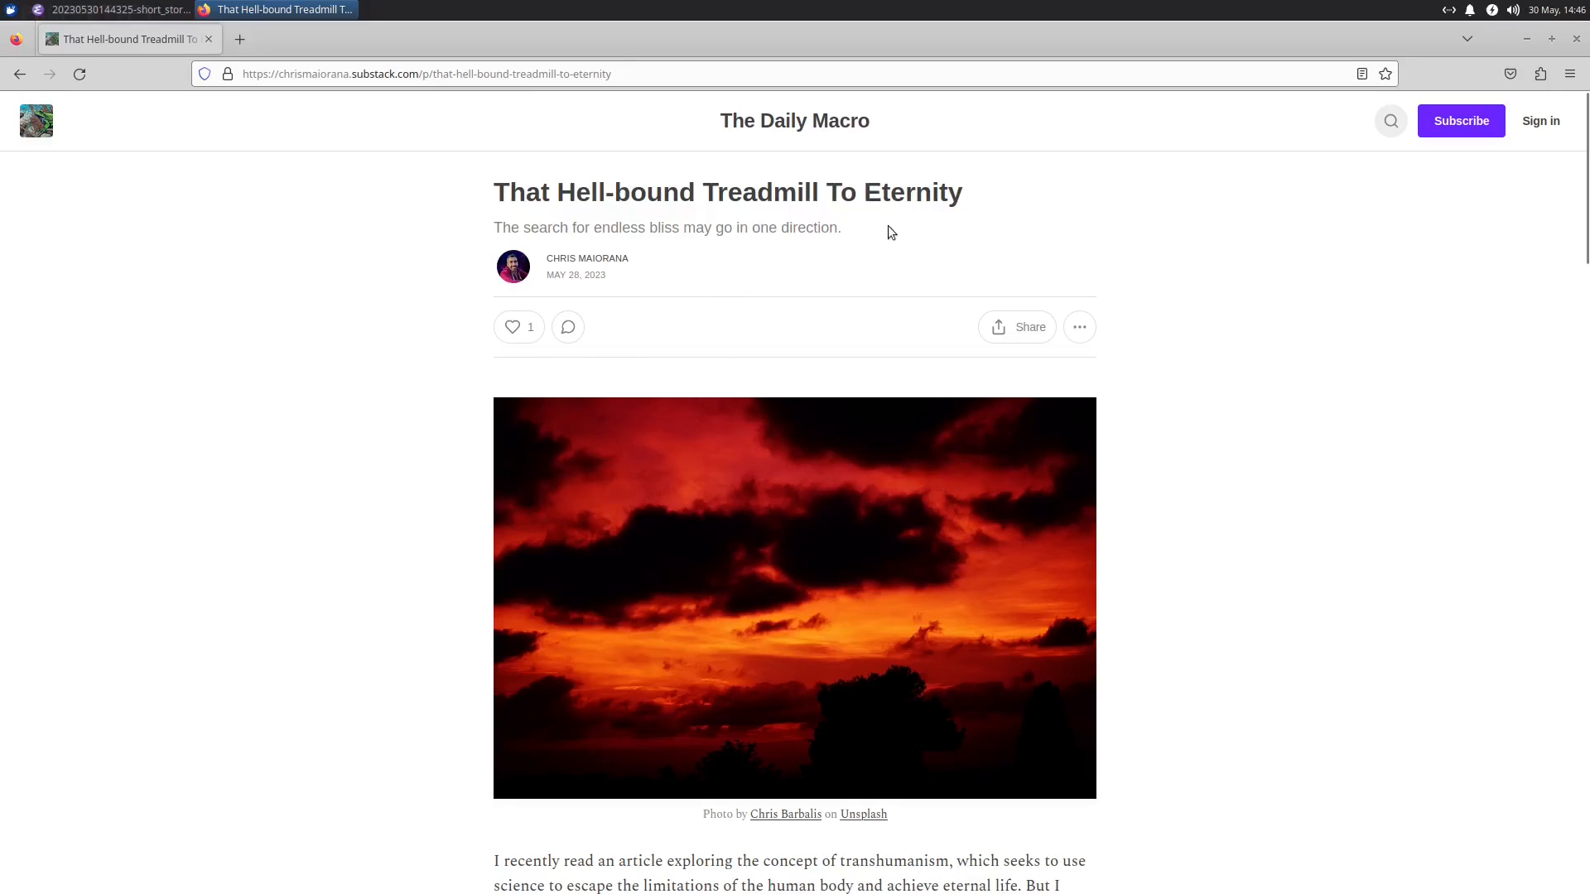
pyautogui.moveTo(456, 366)
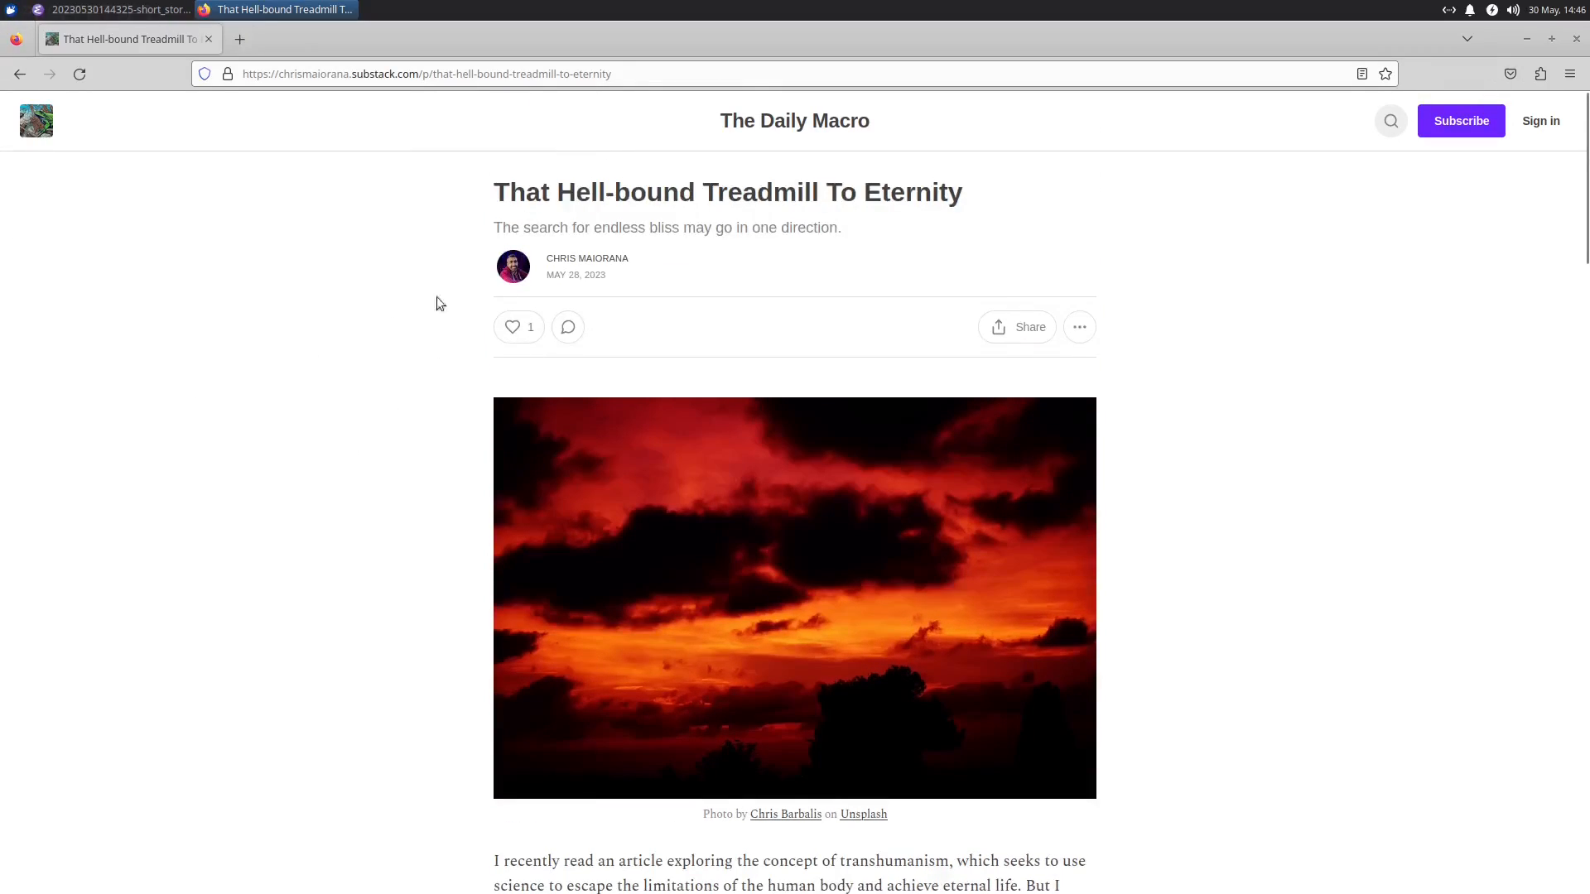
pyautogui.moveTo(480, 433)
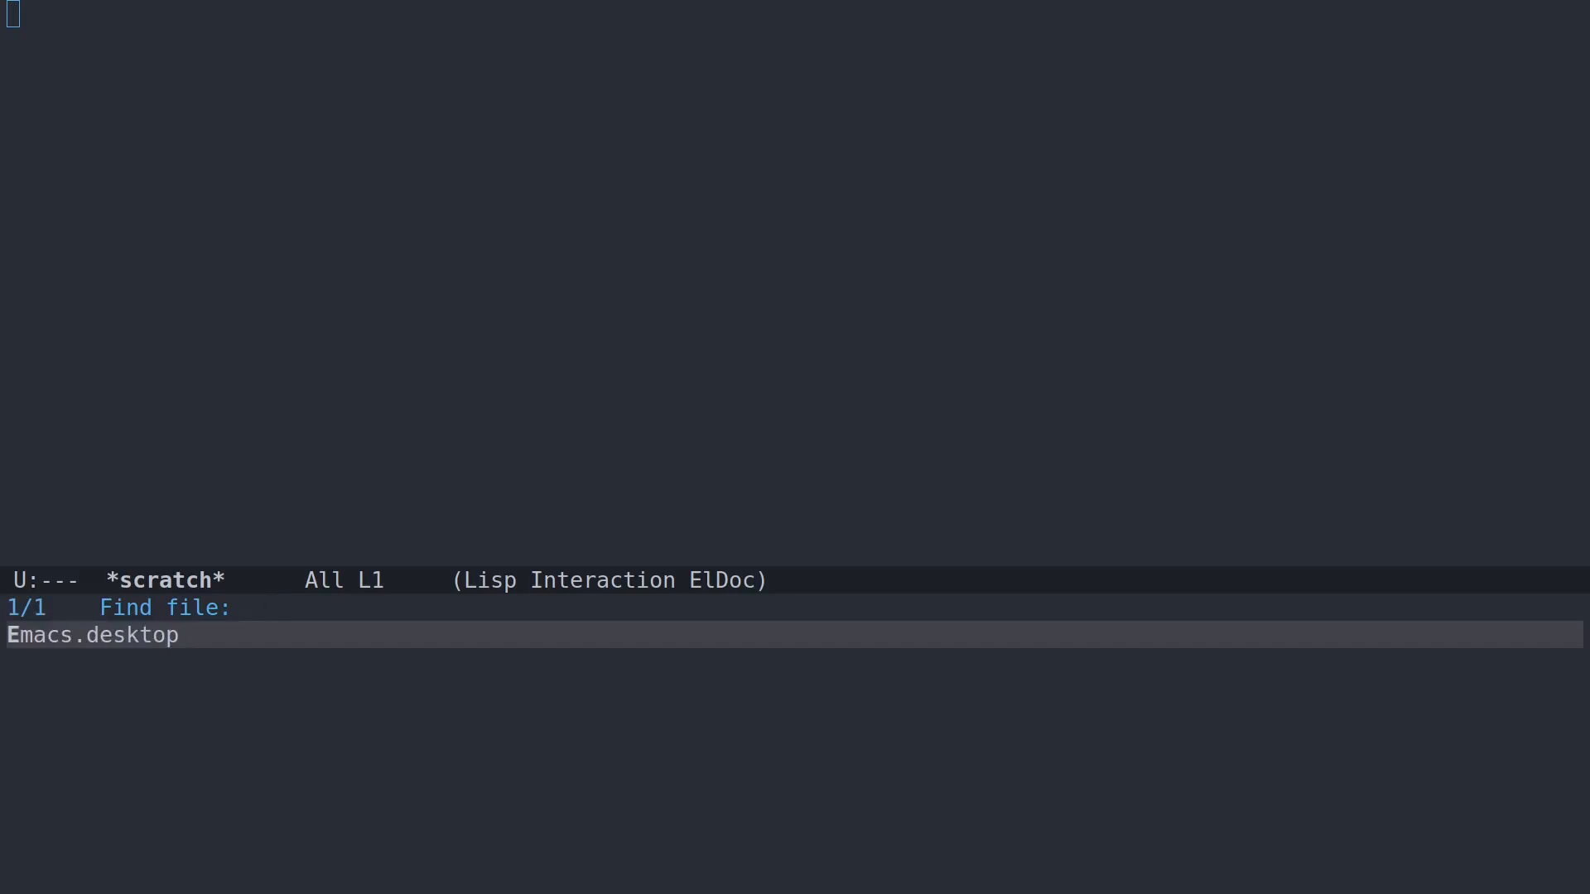
pyautogui.write('~/Templates/')
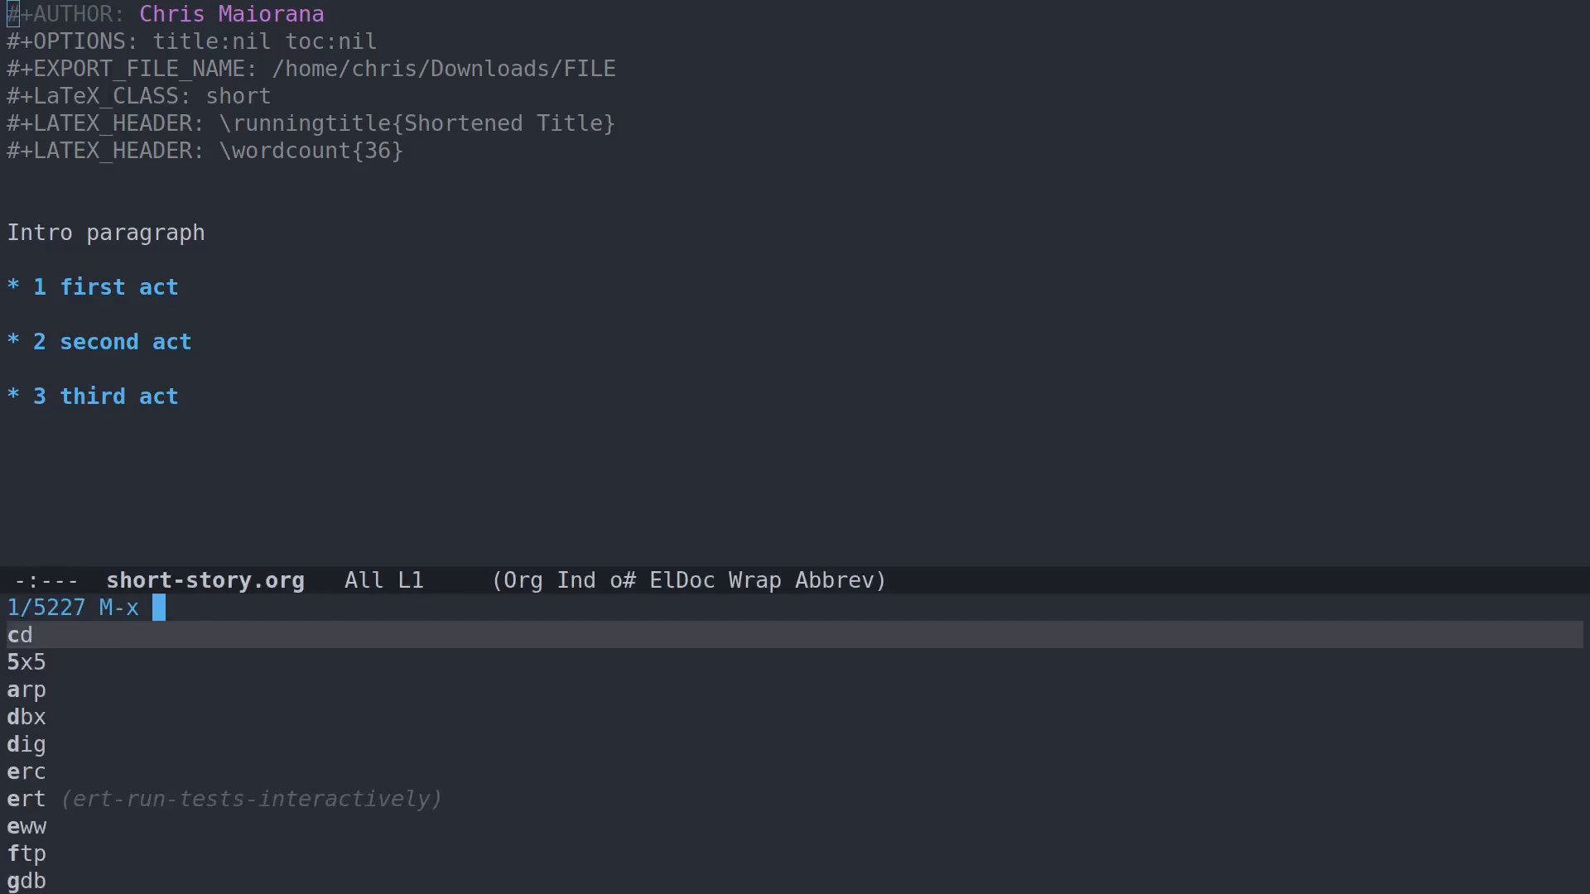
# Run customize-variable and begin entering org-r for the Org Roam capture templates option.
pyautogui.write('customize')
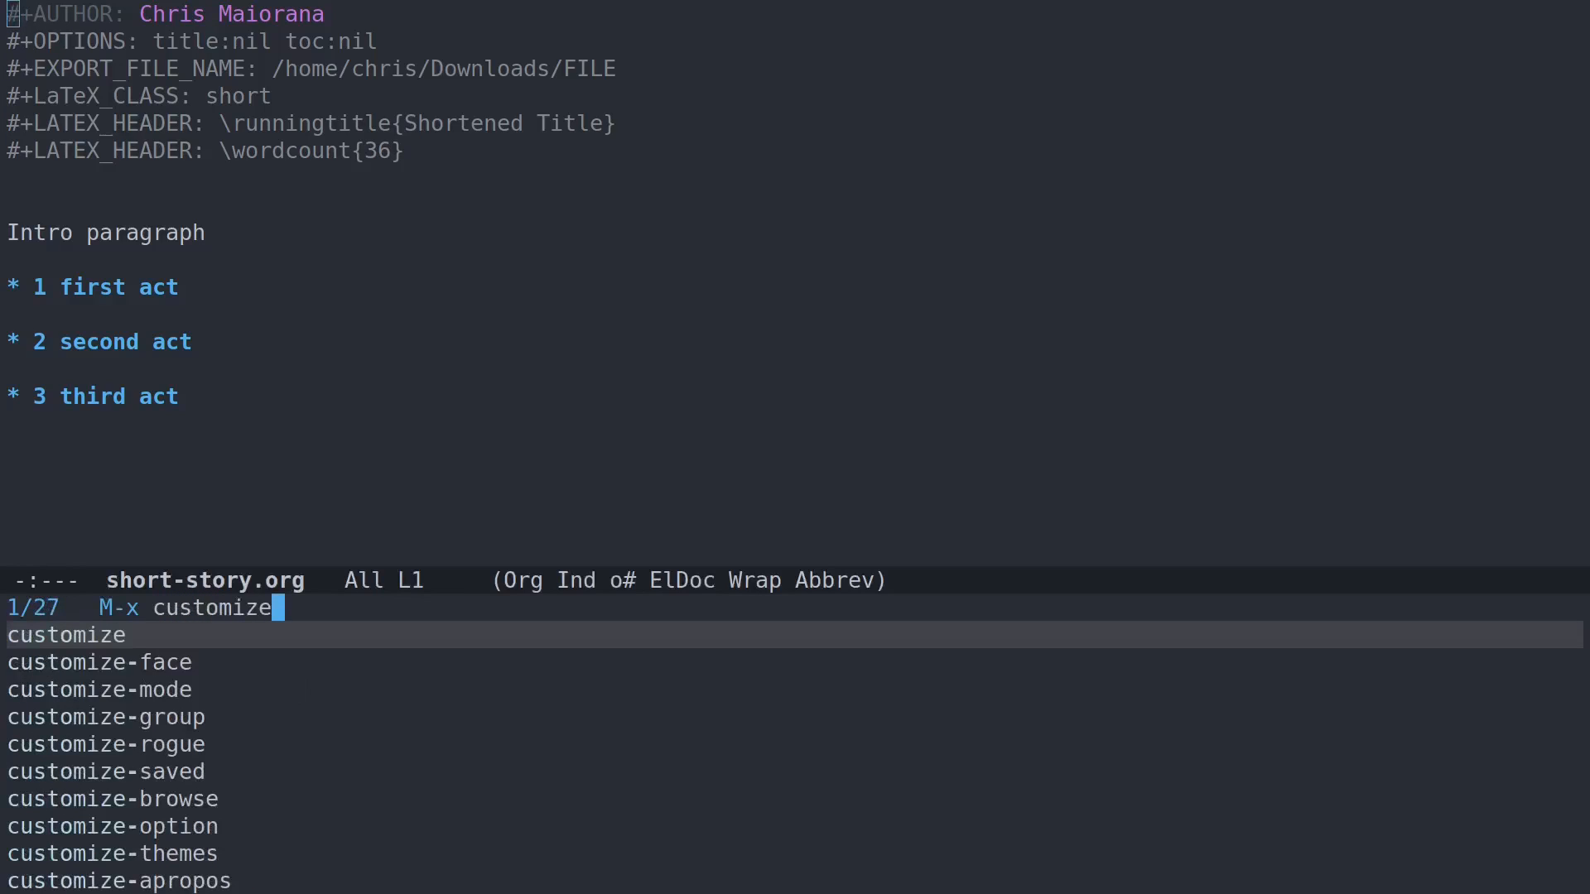
pyautogui.write('-var')
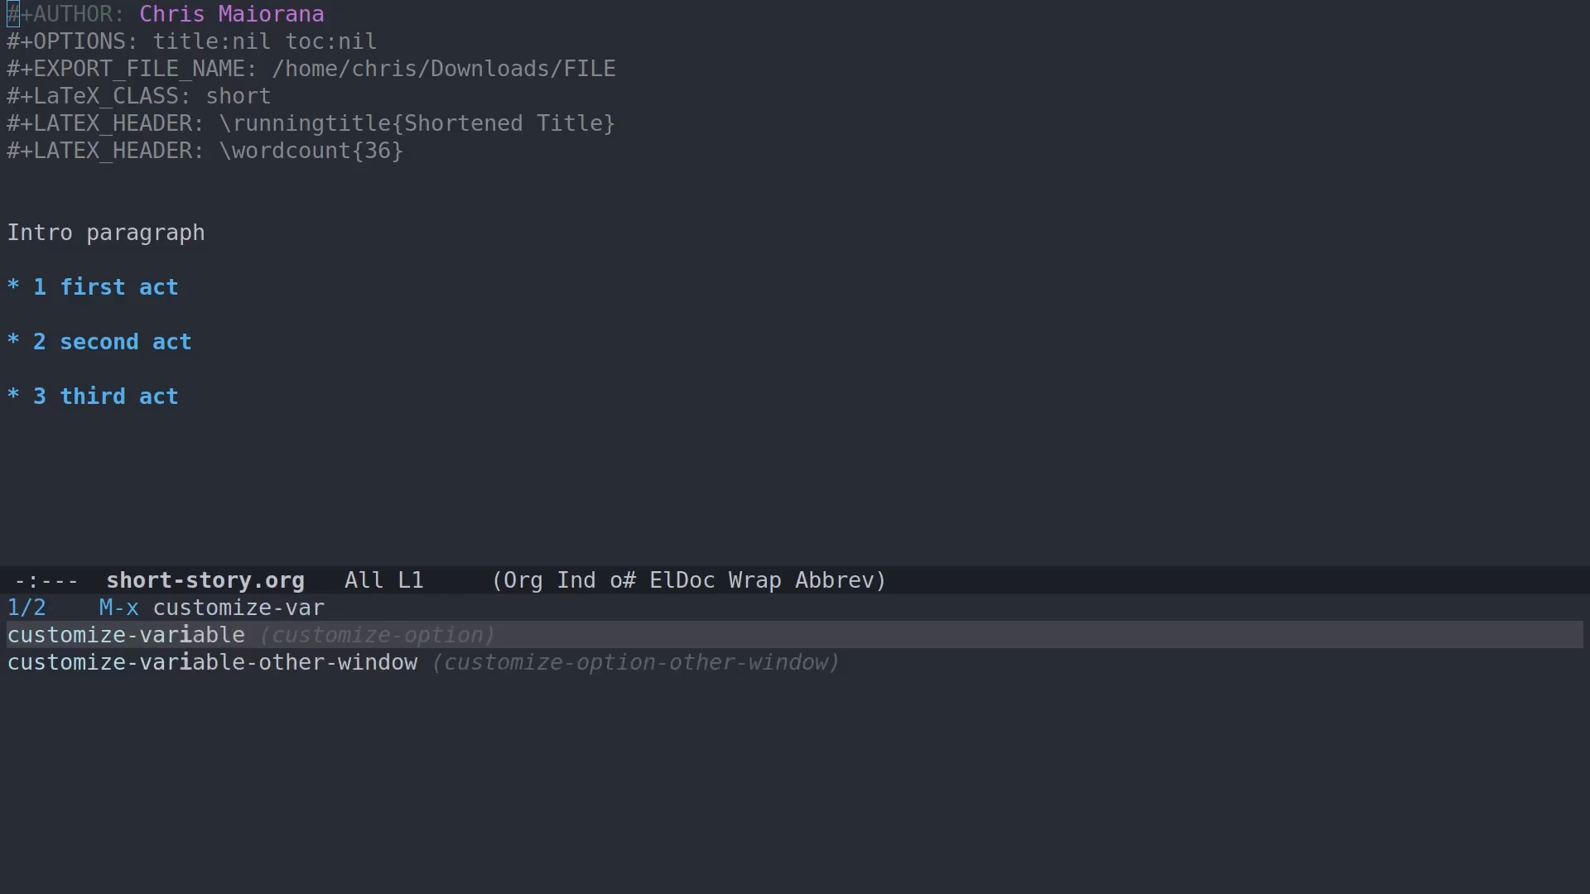
pyautogui.press('Escape')
pyautogui.write('c')
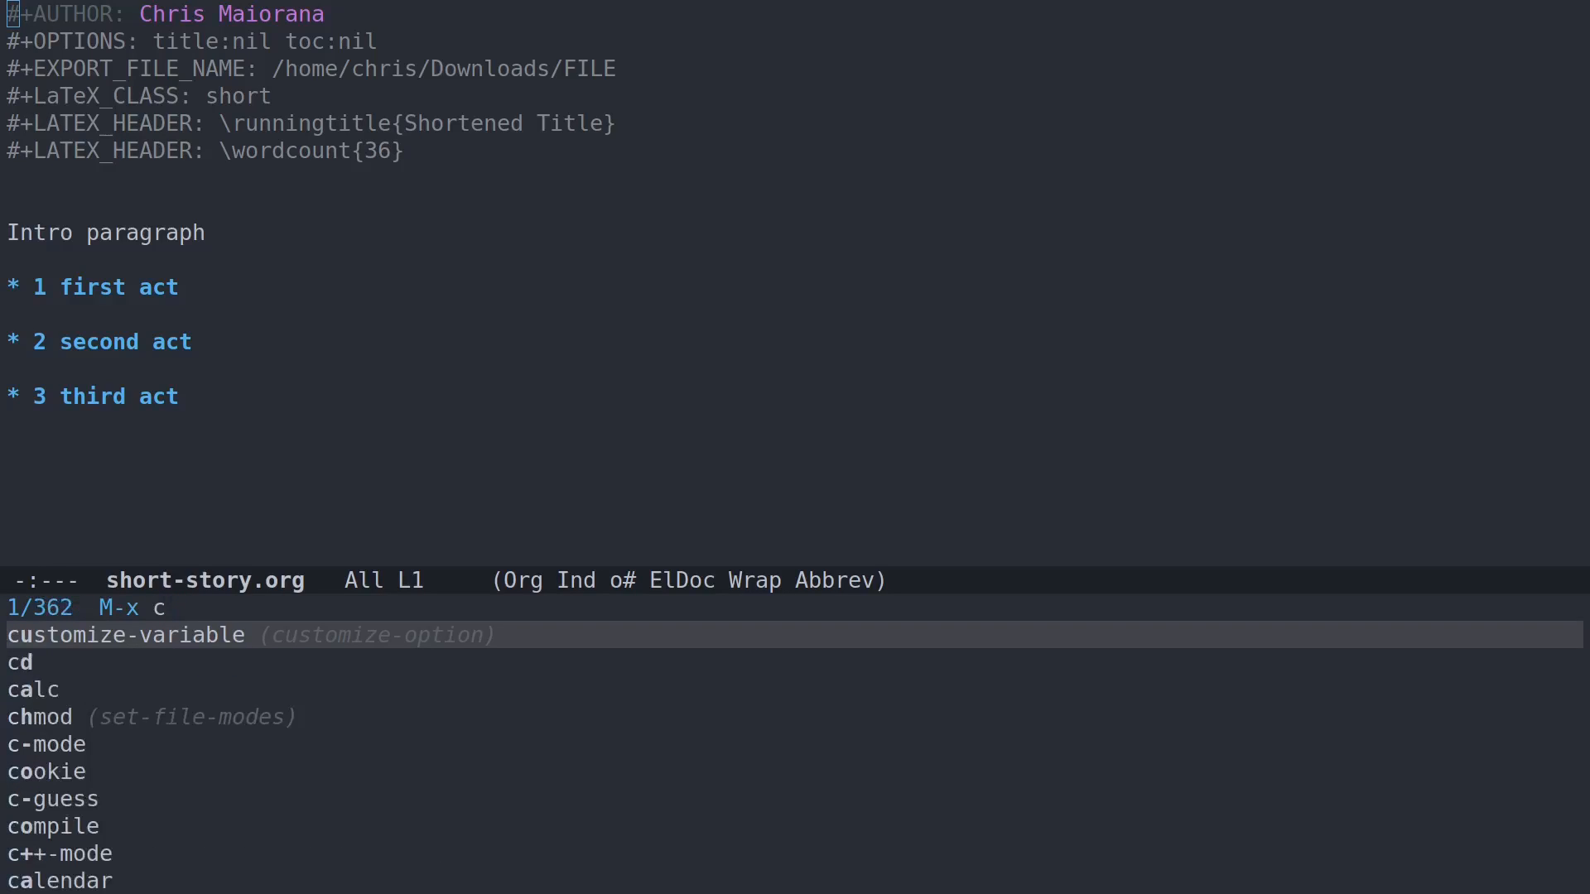
pyautogui.write('us')
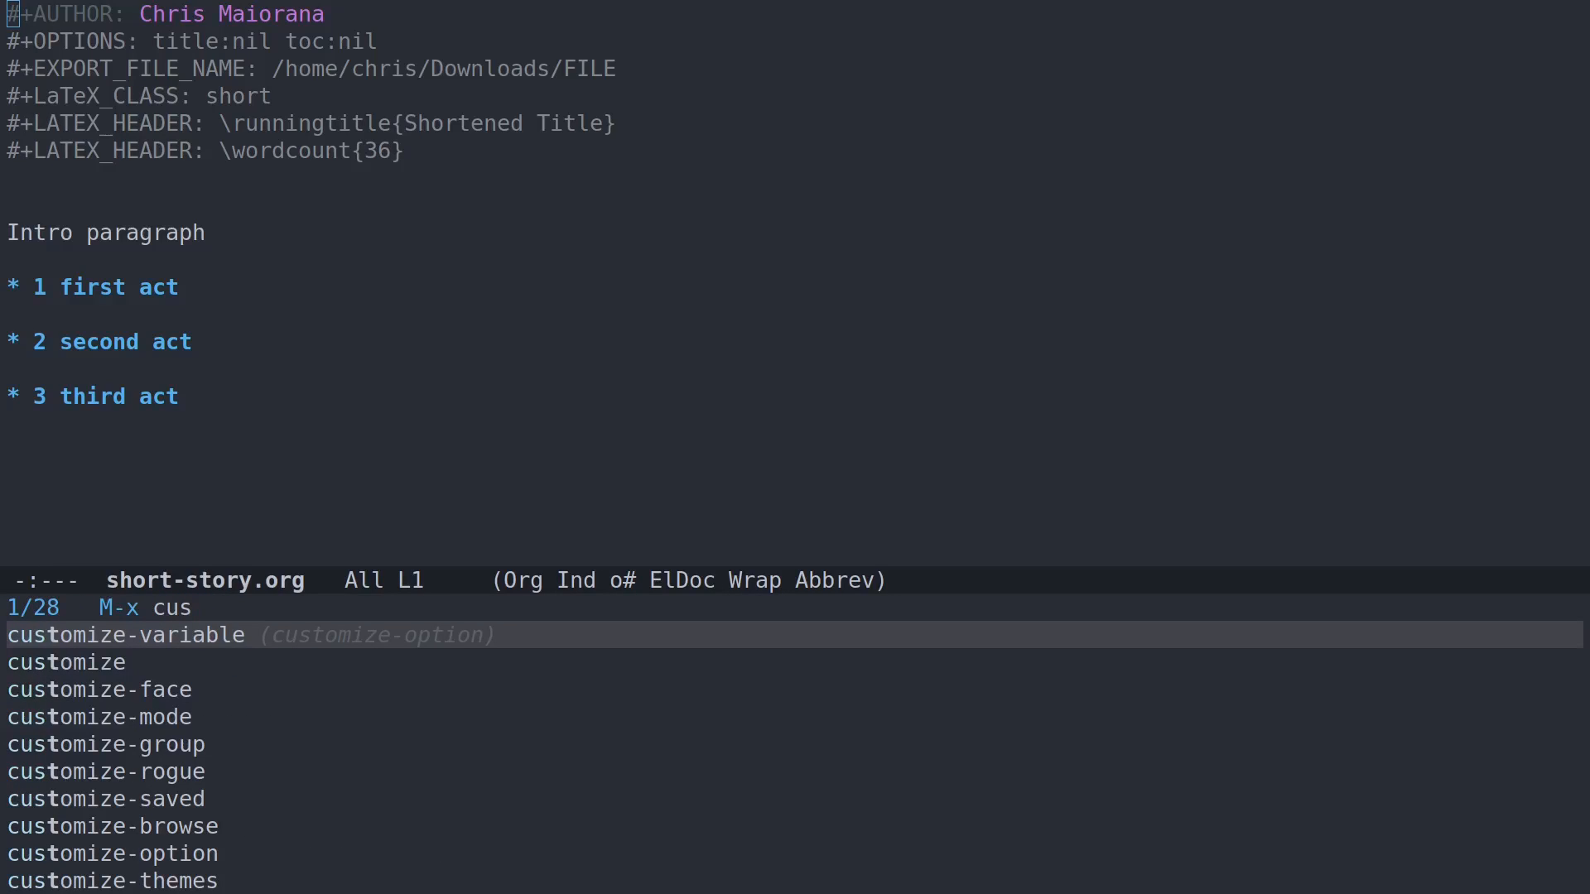
pyautogui.press('Return')
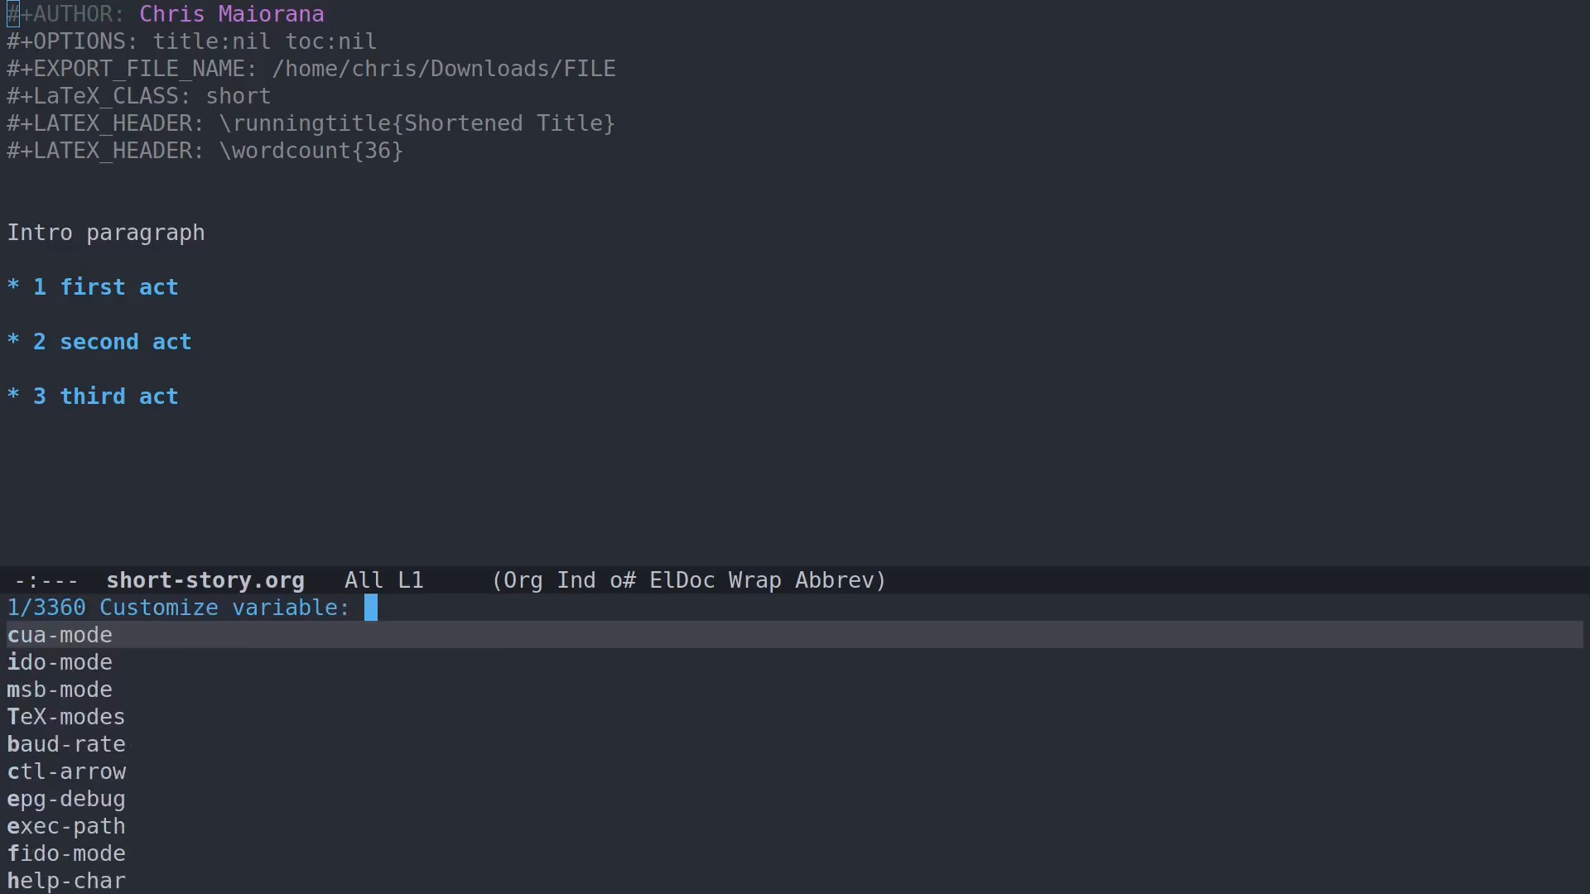
pyautogui.write('org-r')
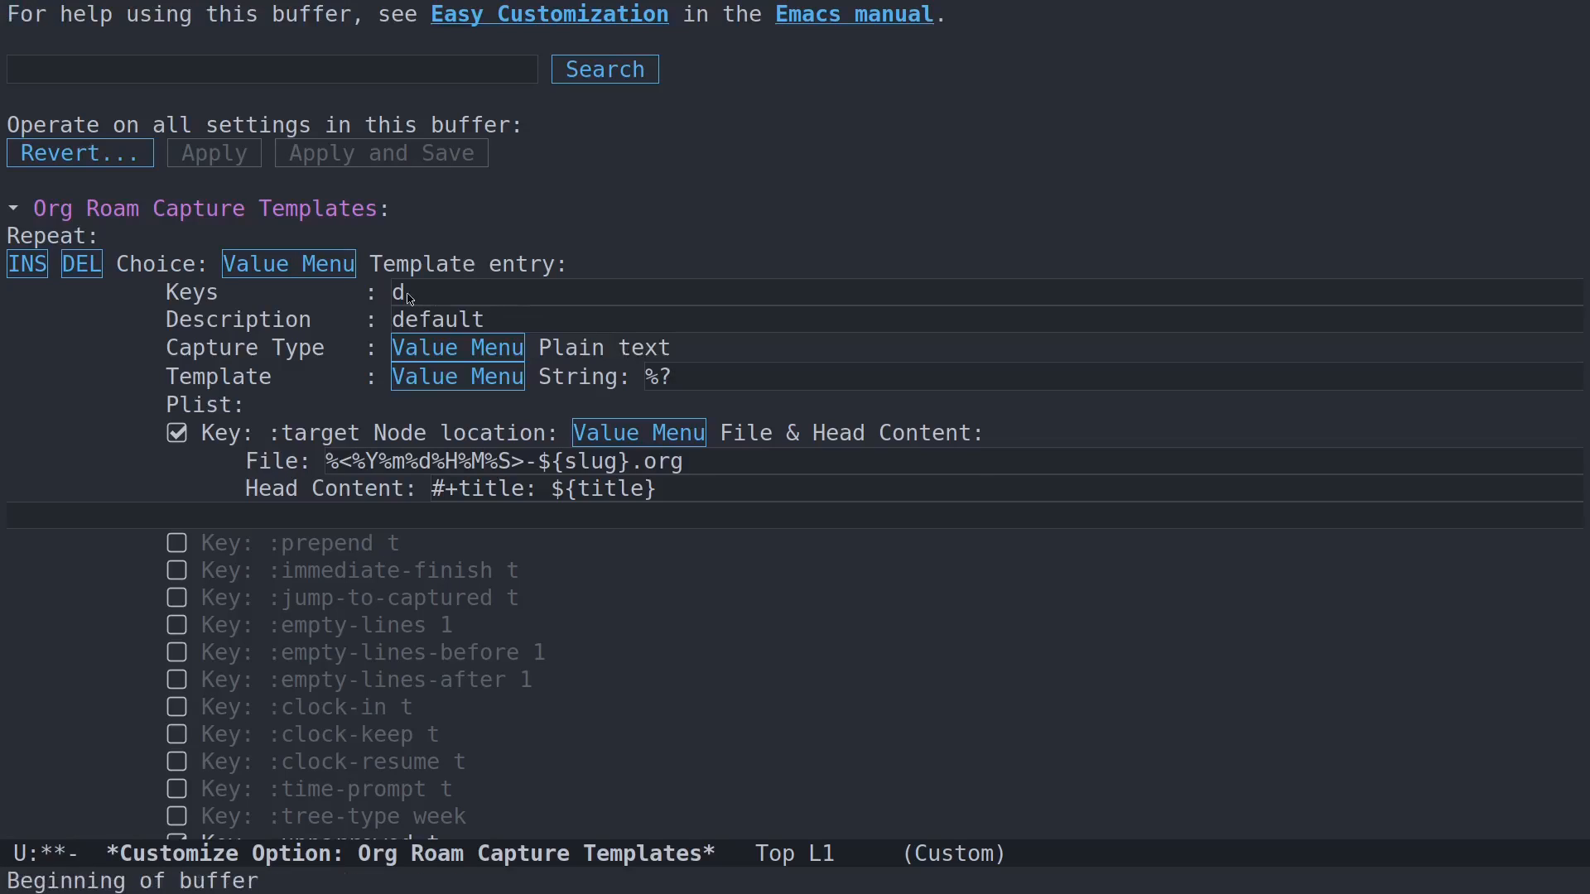
pyautogui.moveTo(574, 335)
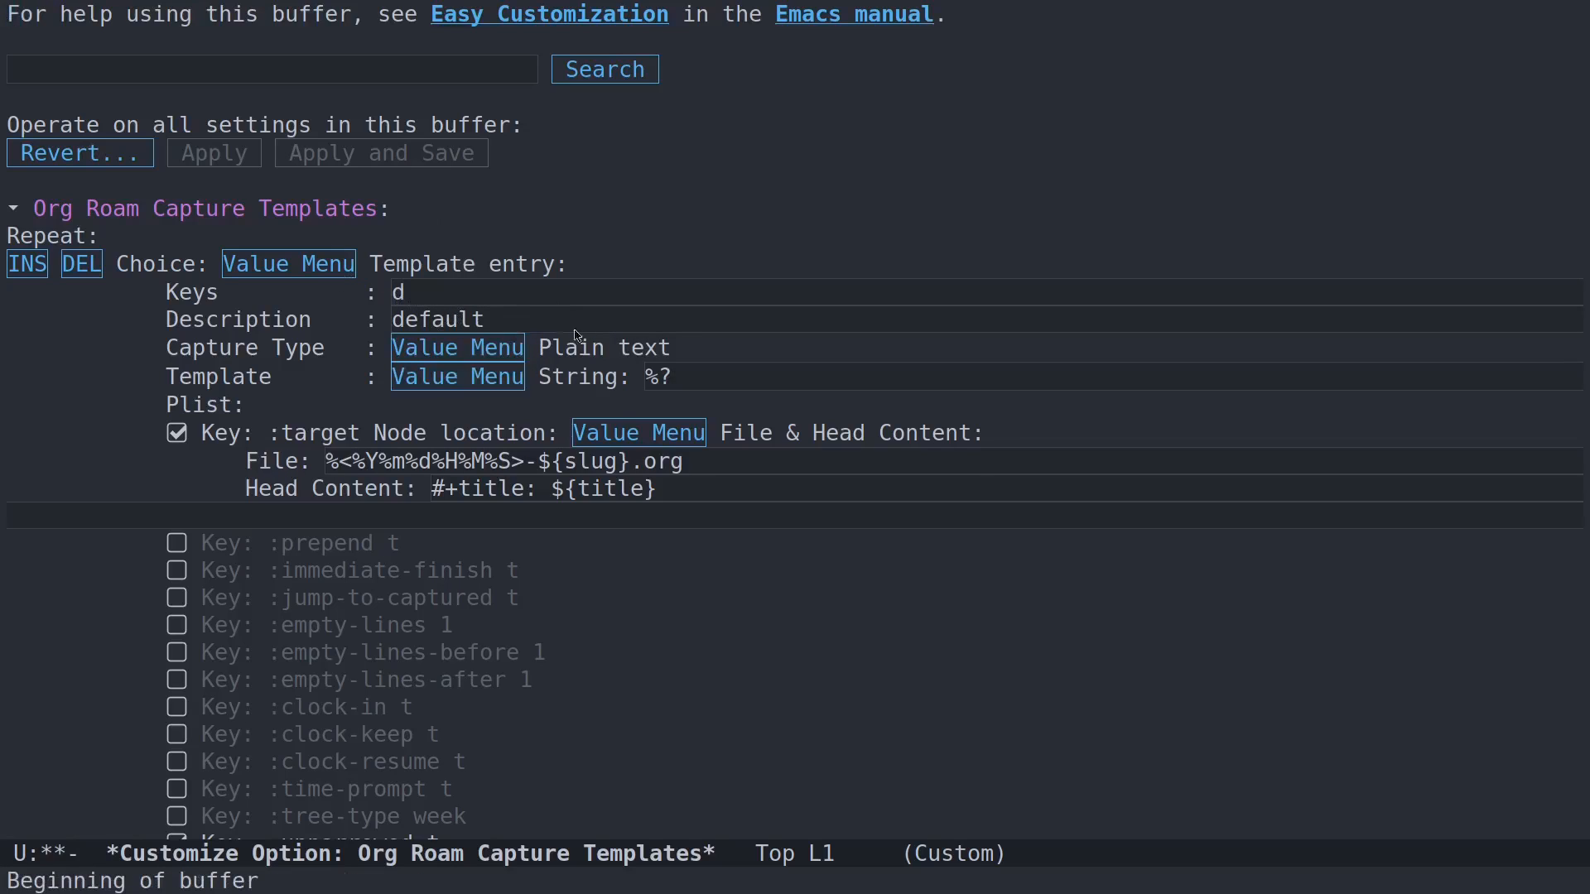
# Scroll through the capture templates customization to review the new 's' short story entry.
pyautogui.scroll(-3)
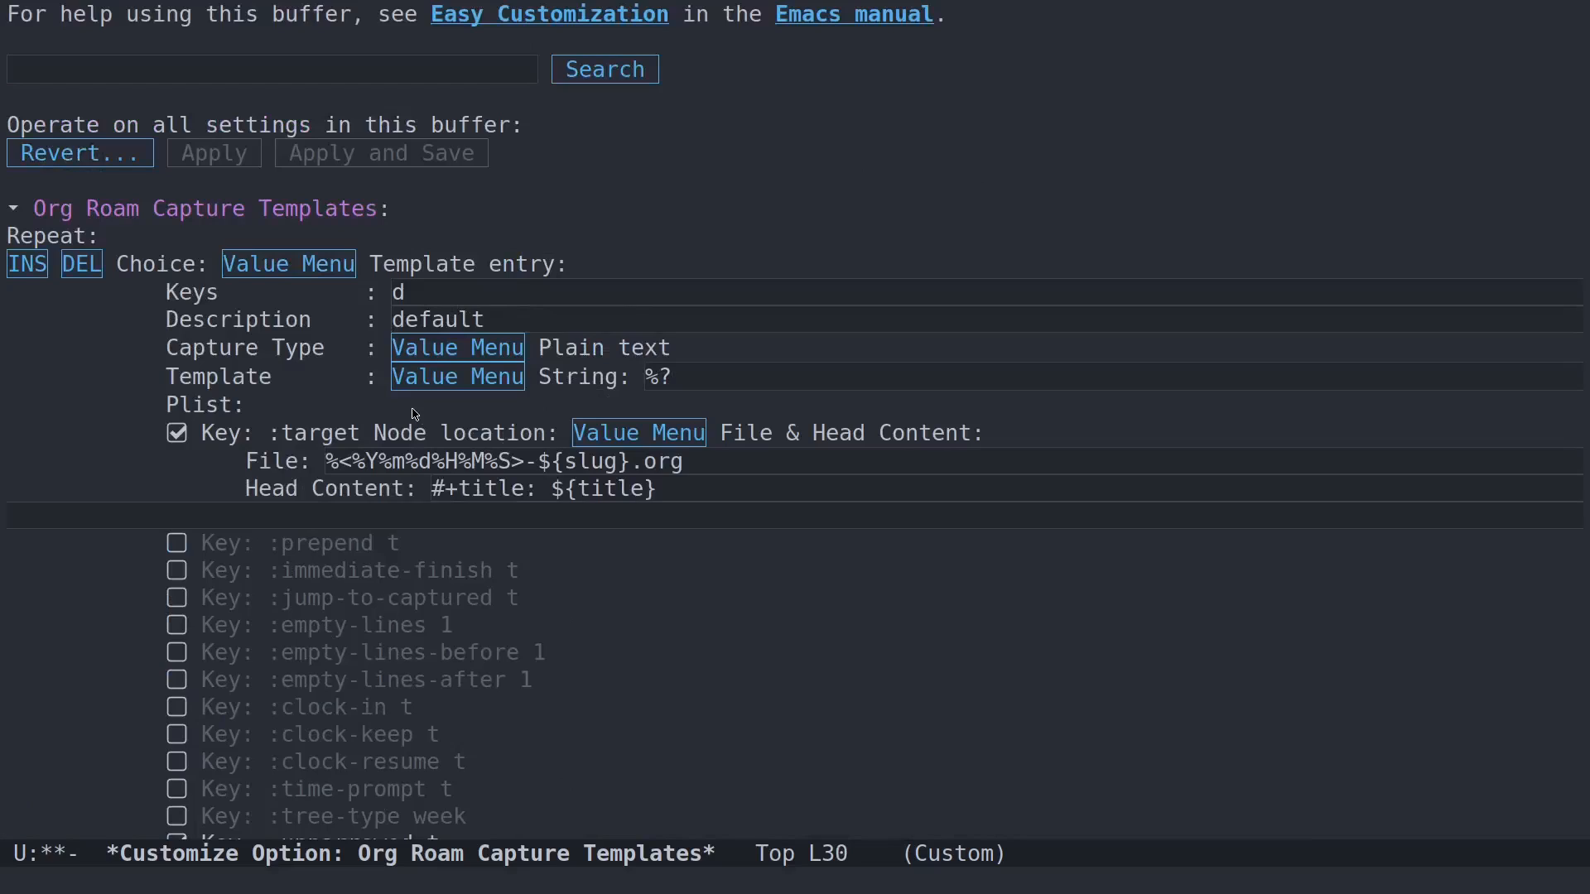
pyautogui.moveTo(637, 433)
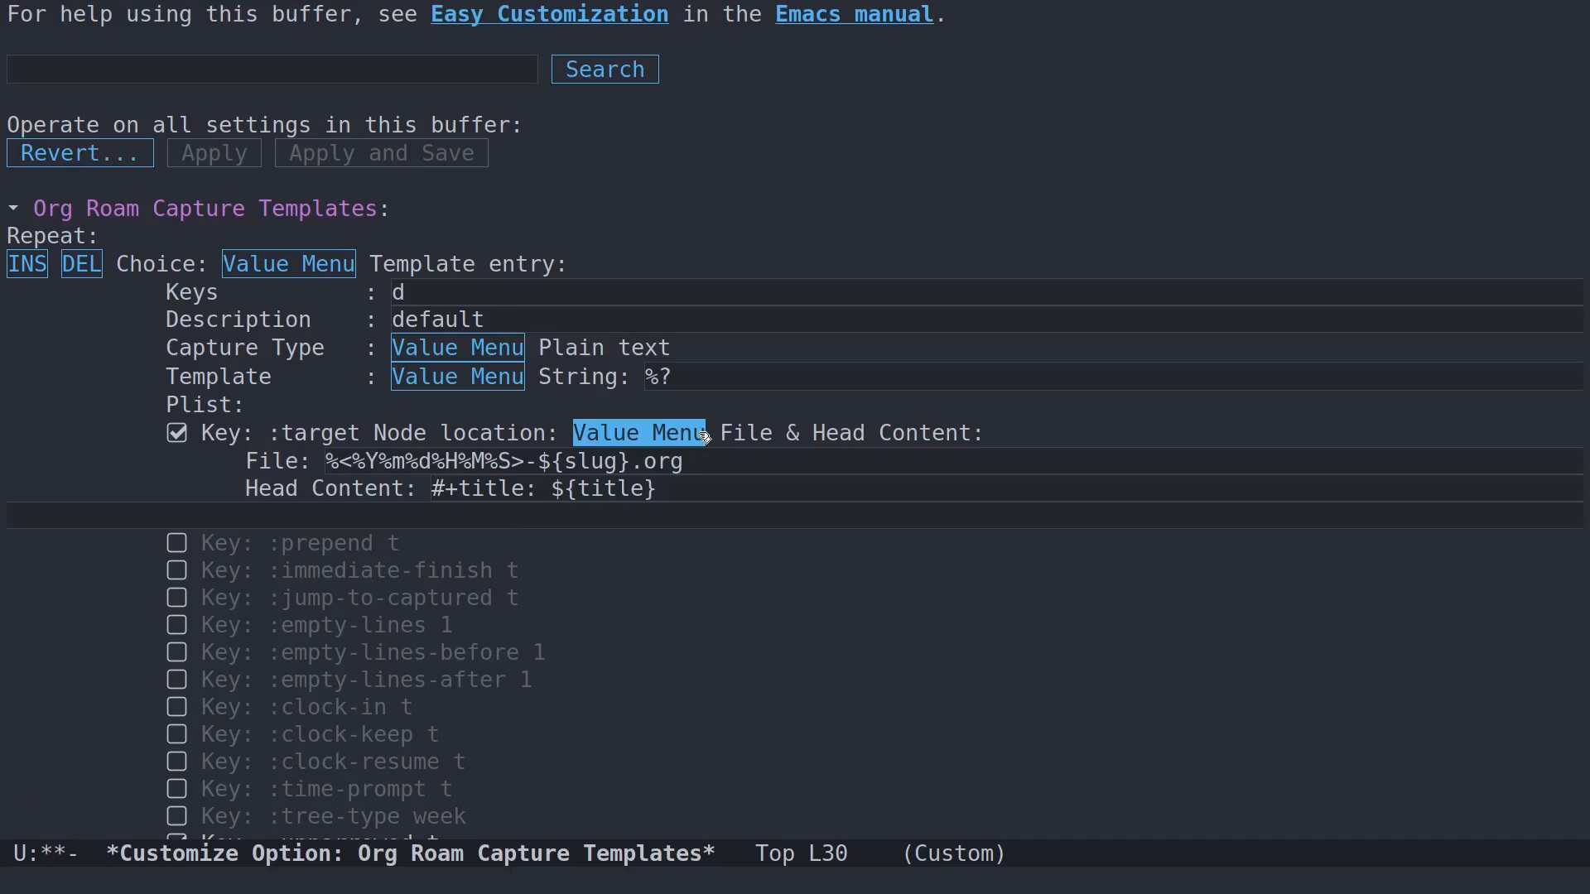
pyautogui.scroll(-3)
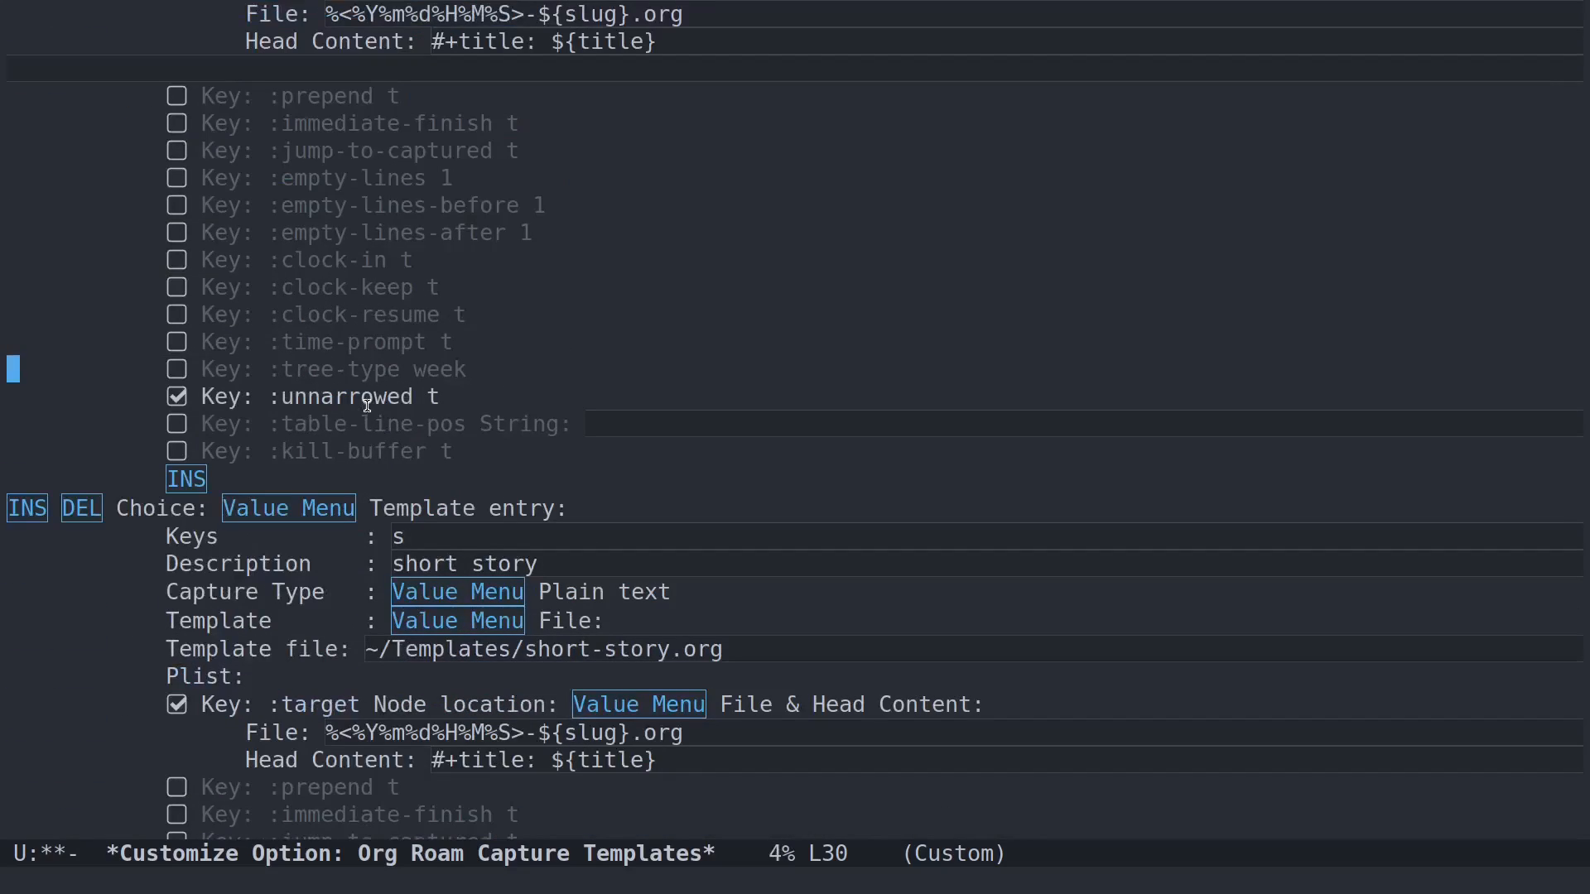
pyautogui.moveTo(538, 325)
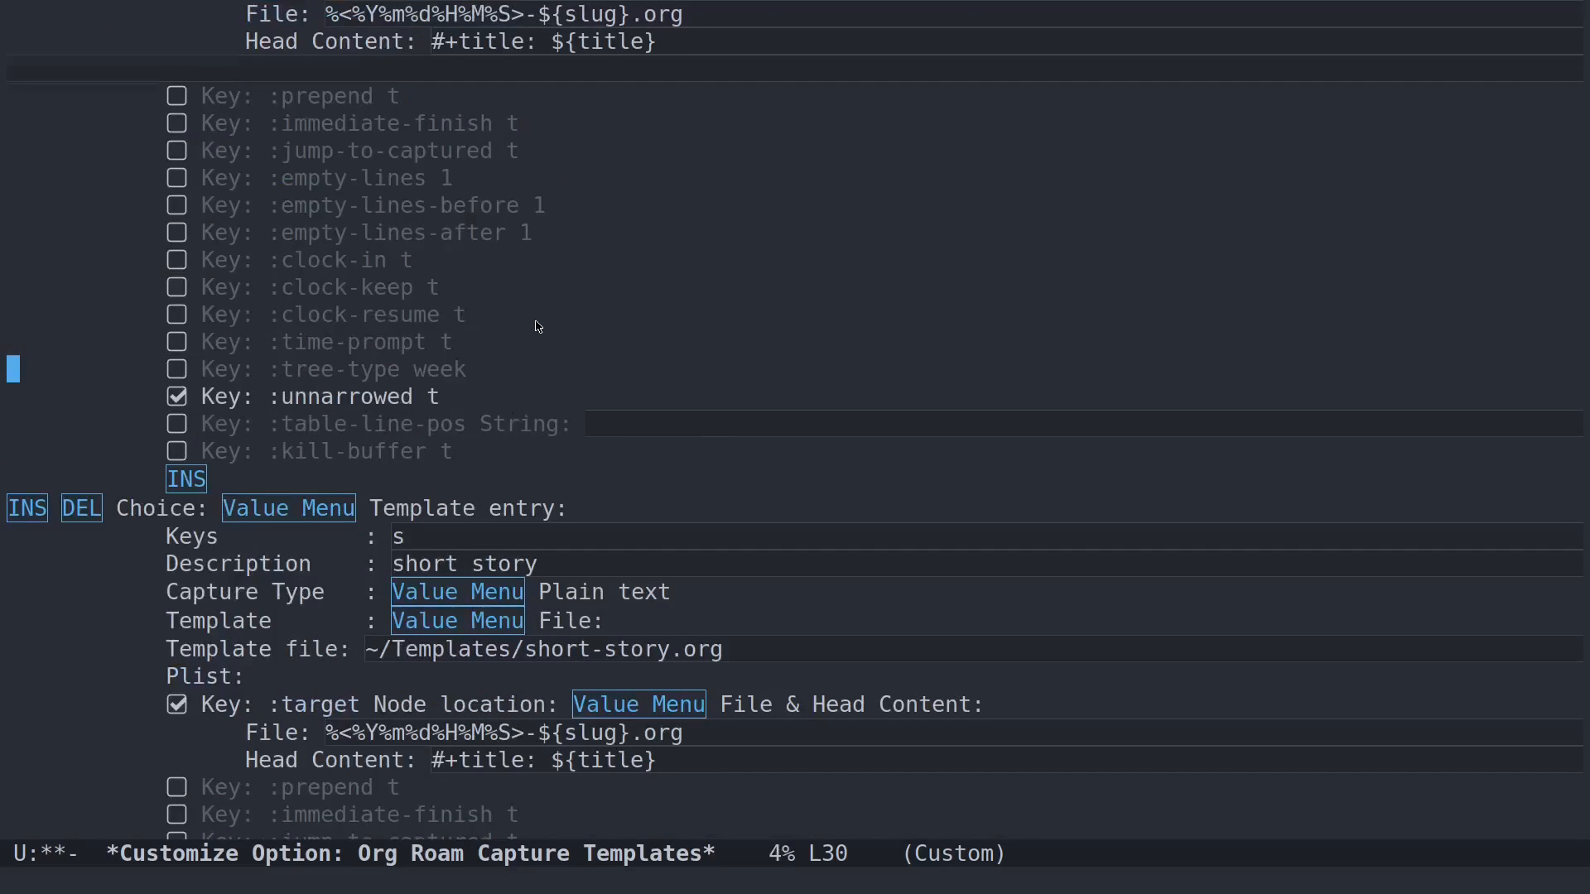
pyautogui.scroll(-3)
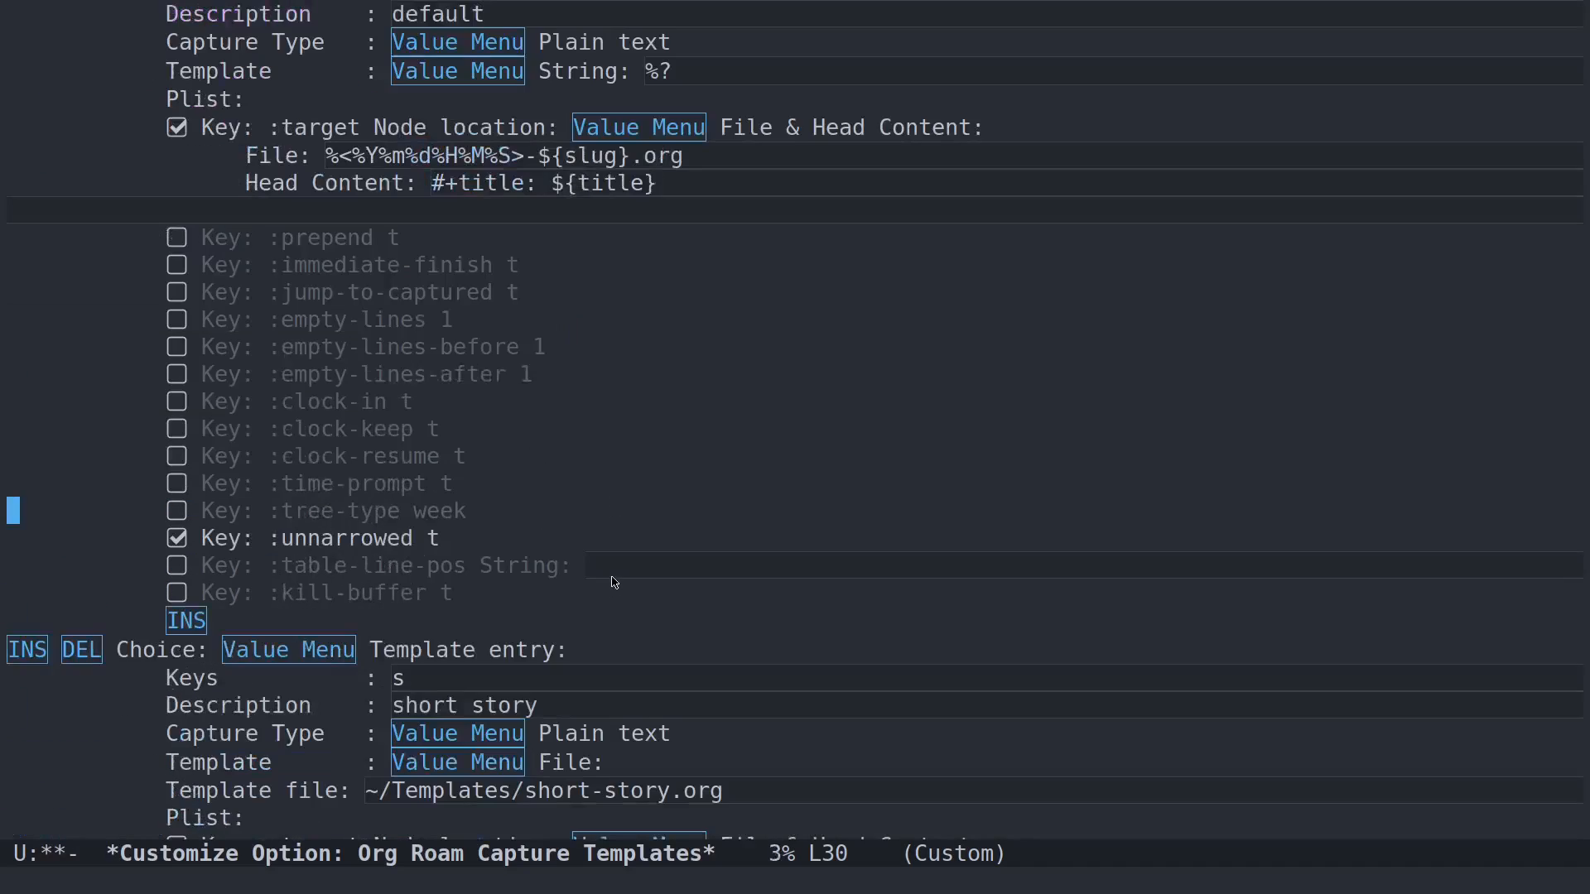
pyautogui.scroll(-3)
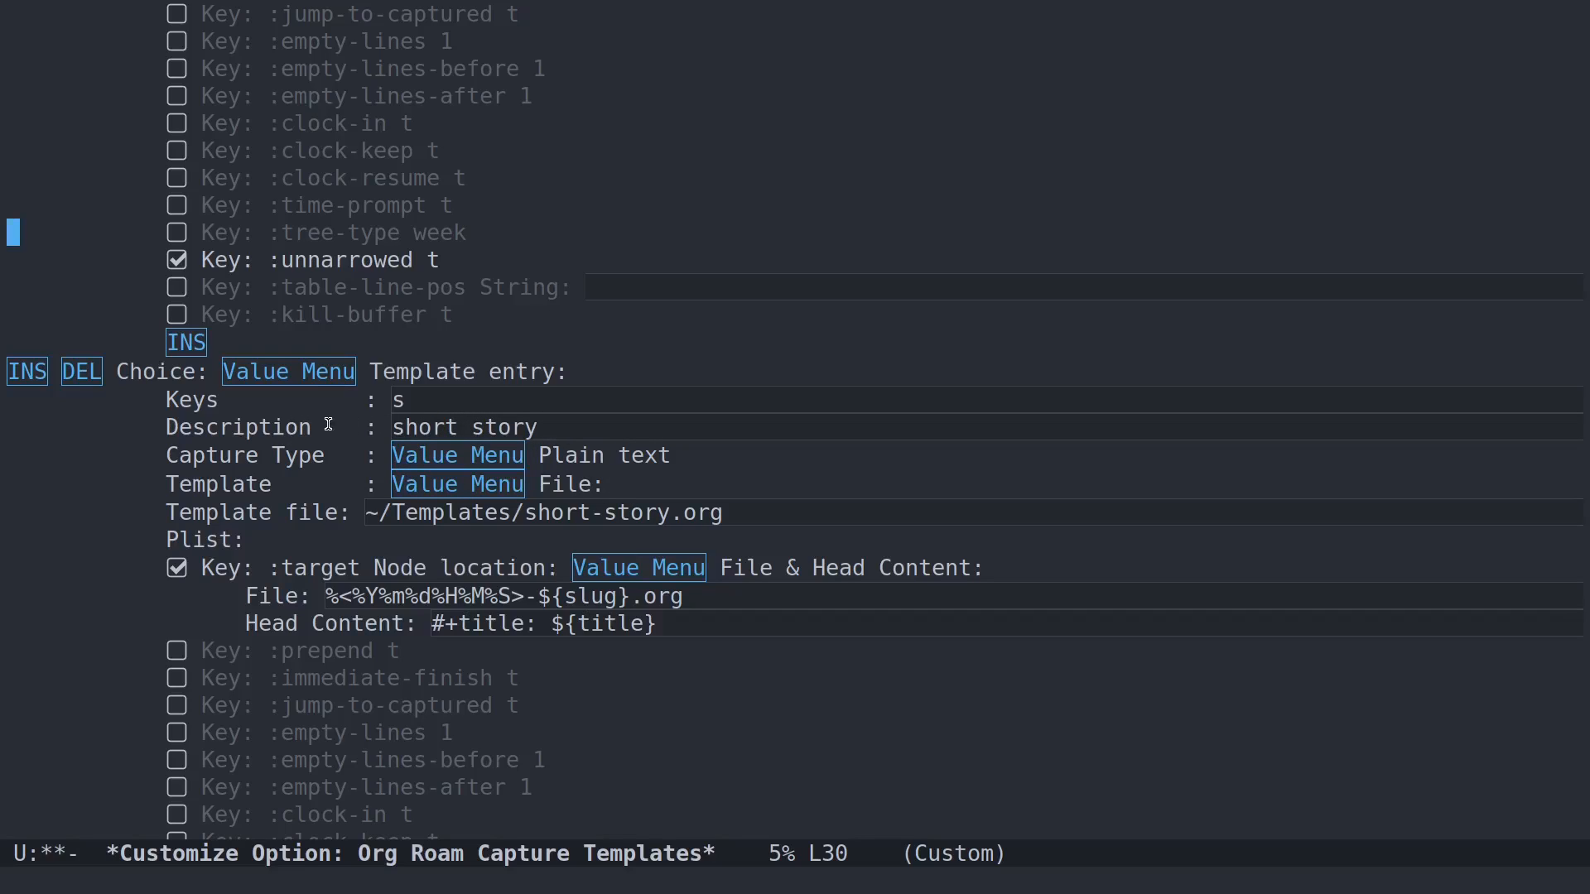
pyautogui.moveTo(372, 452)
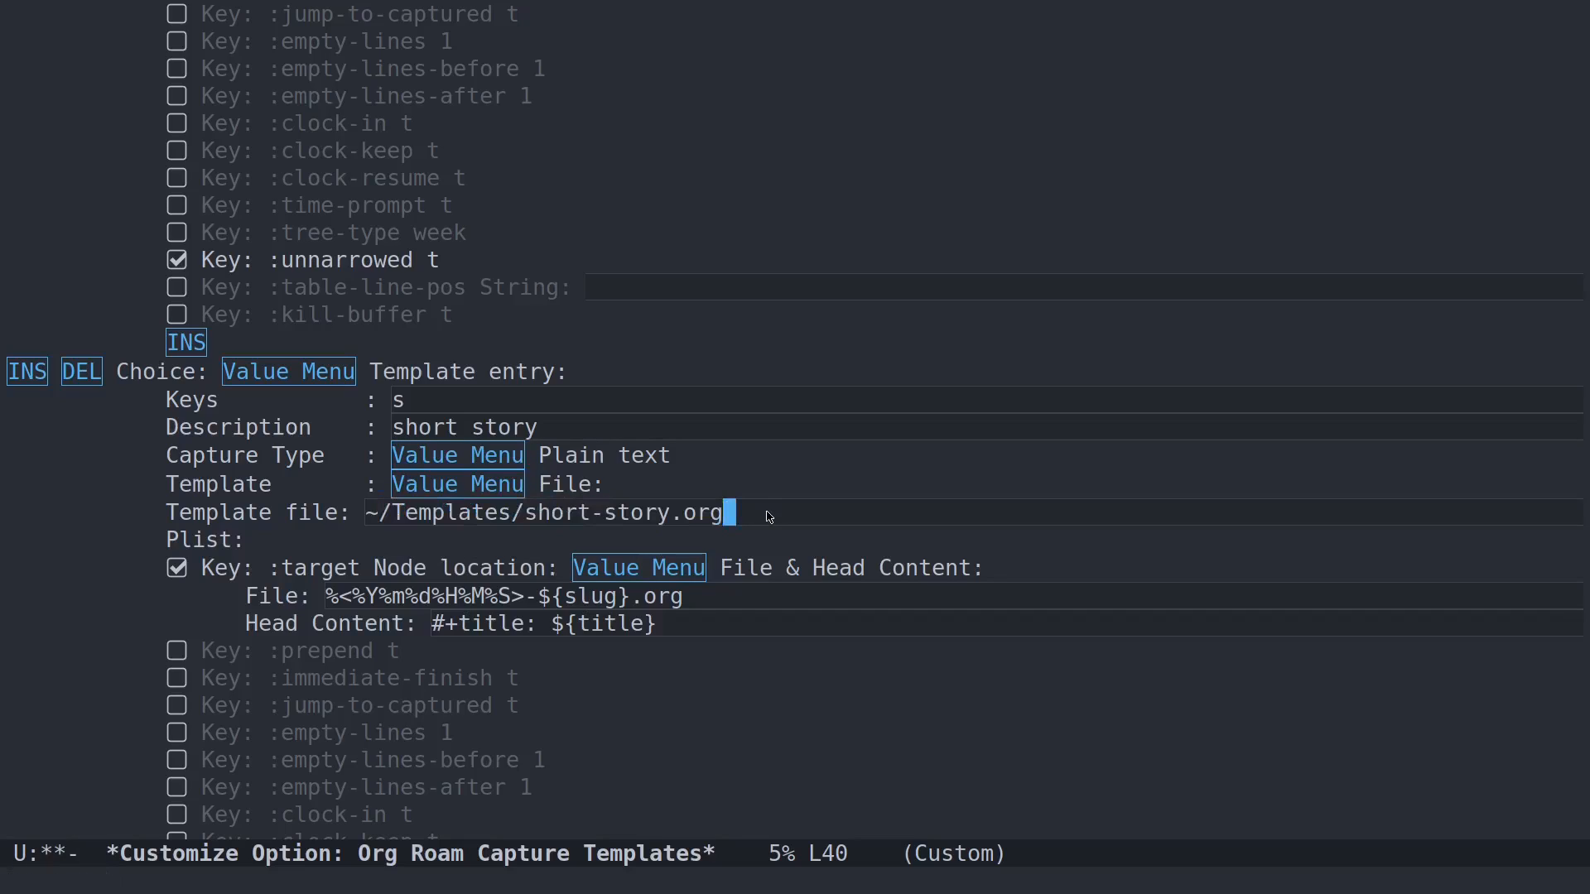
pyautogui.scroll(-3)
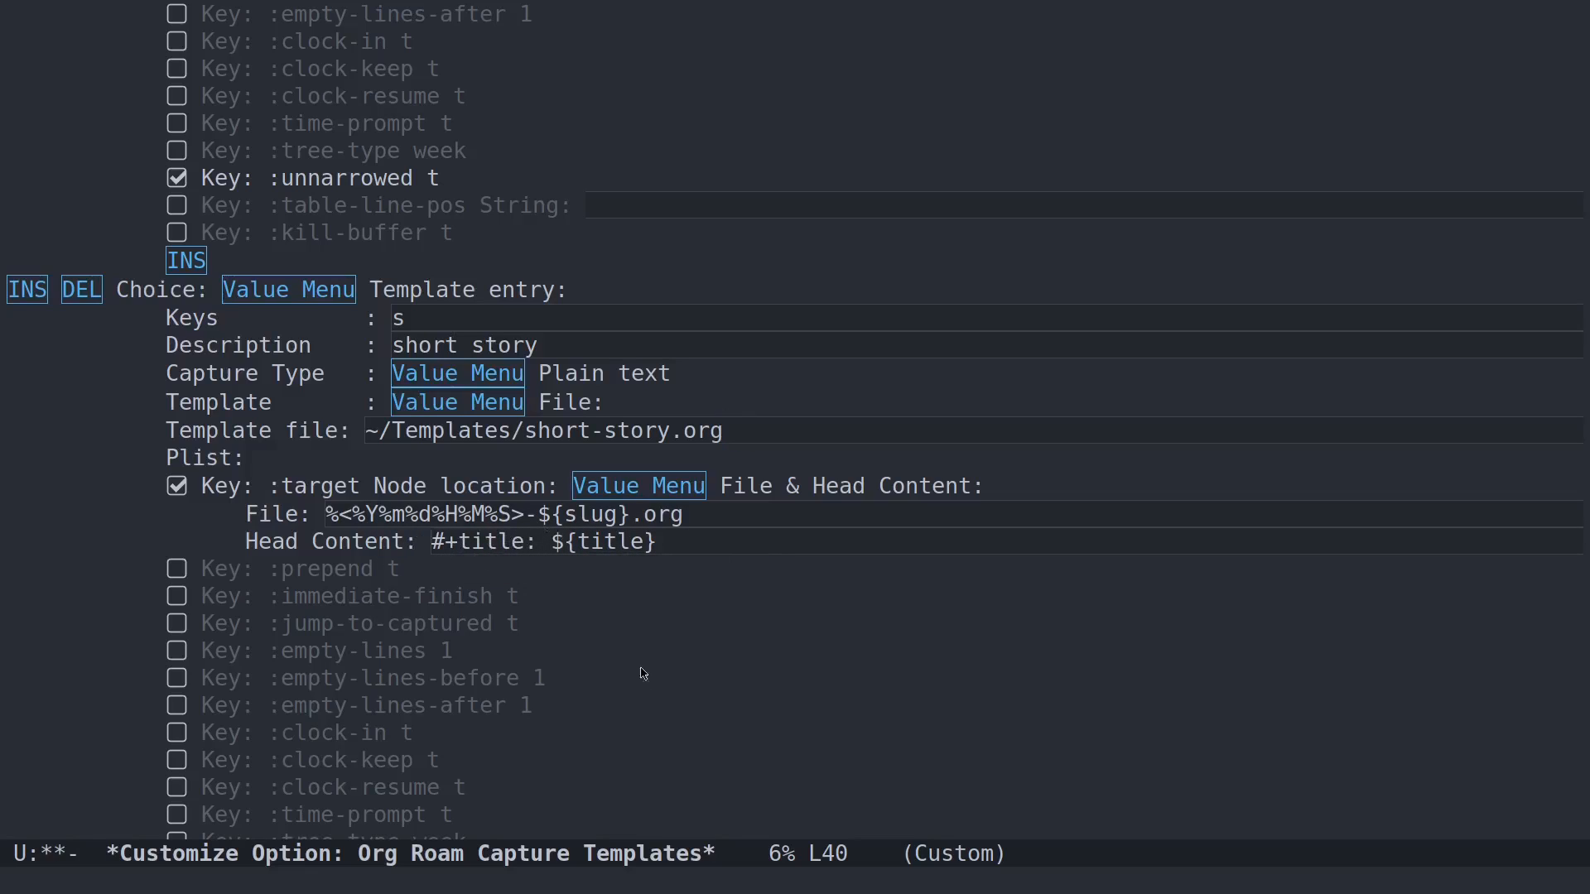
pyautogui.scroll(-3)
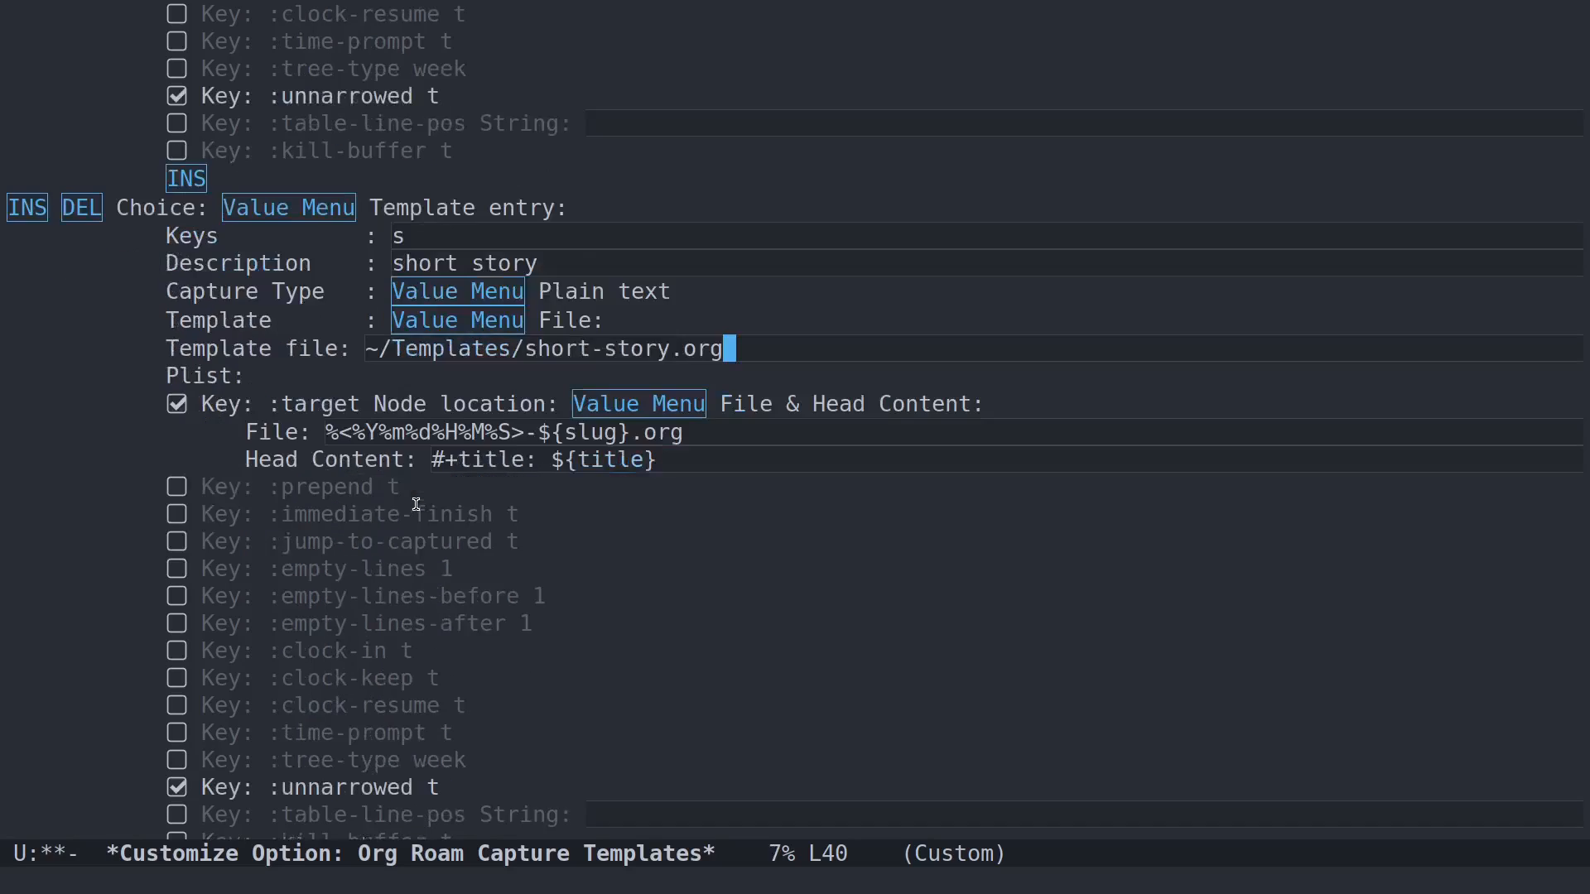
pyautogui.scroll(-3)
pyautogui.write('Short stories')
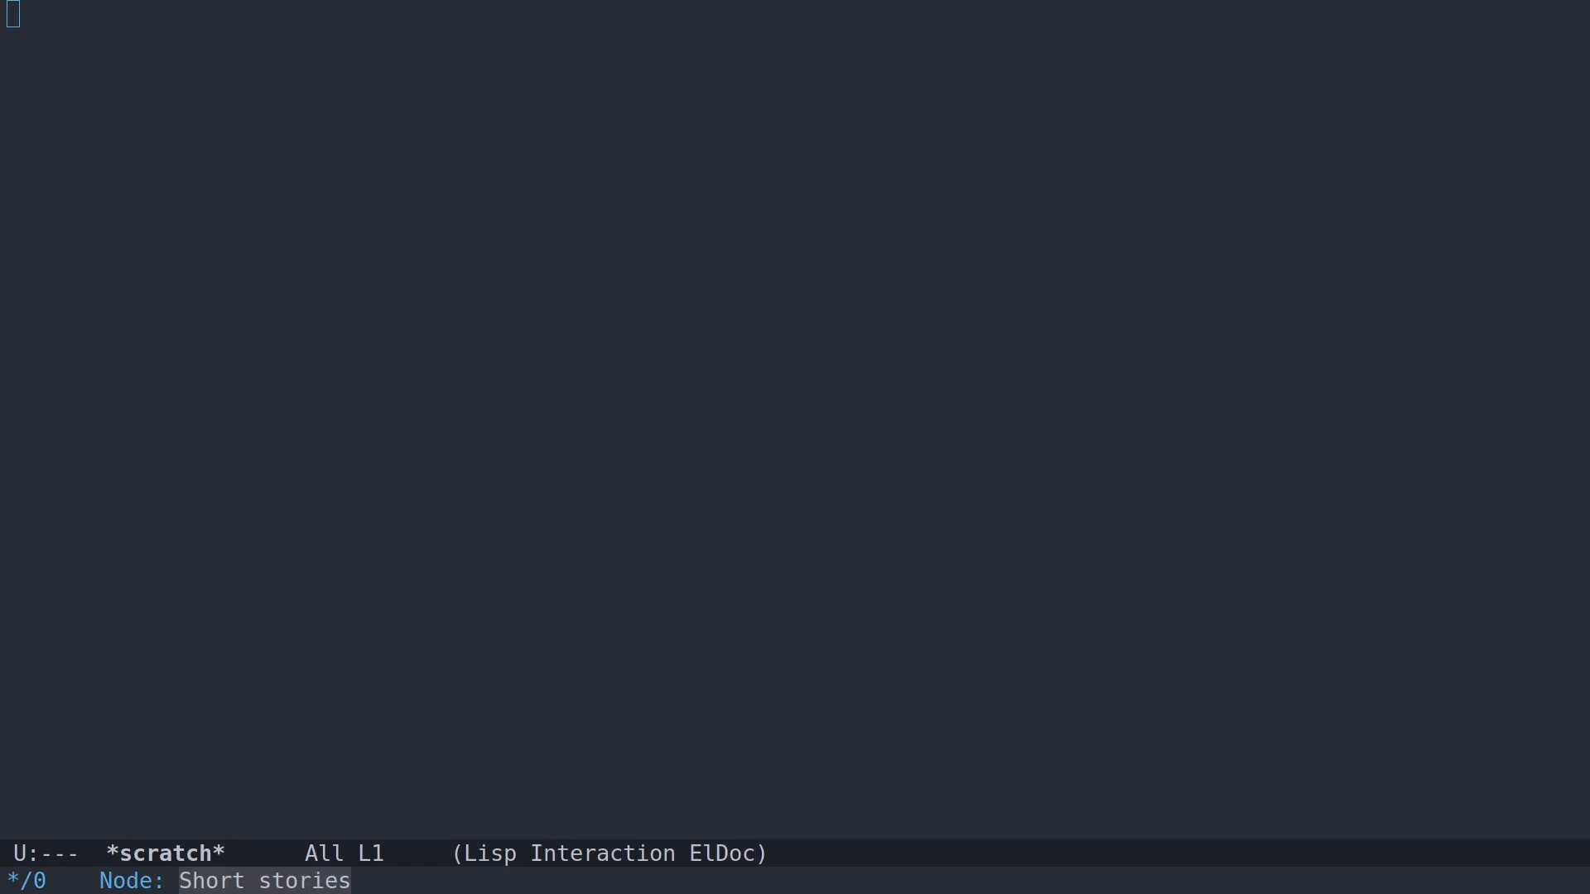
# Create the Short stories node with a 'Stories in progress' heading and start inserting 'Great new story'.
pyautogui.press('C-c c')
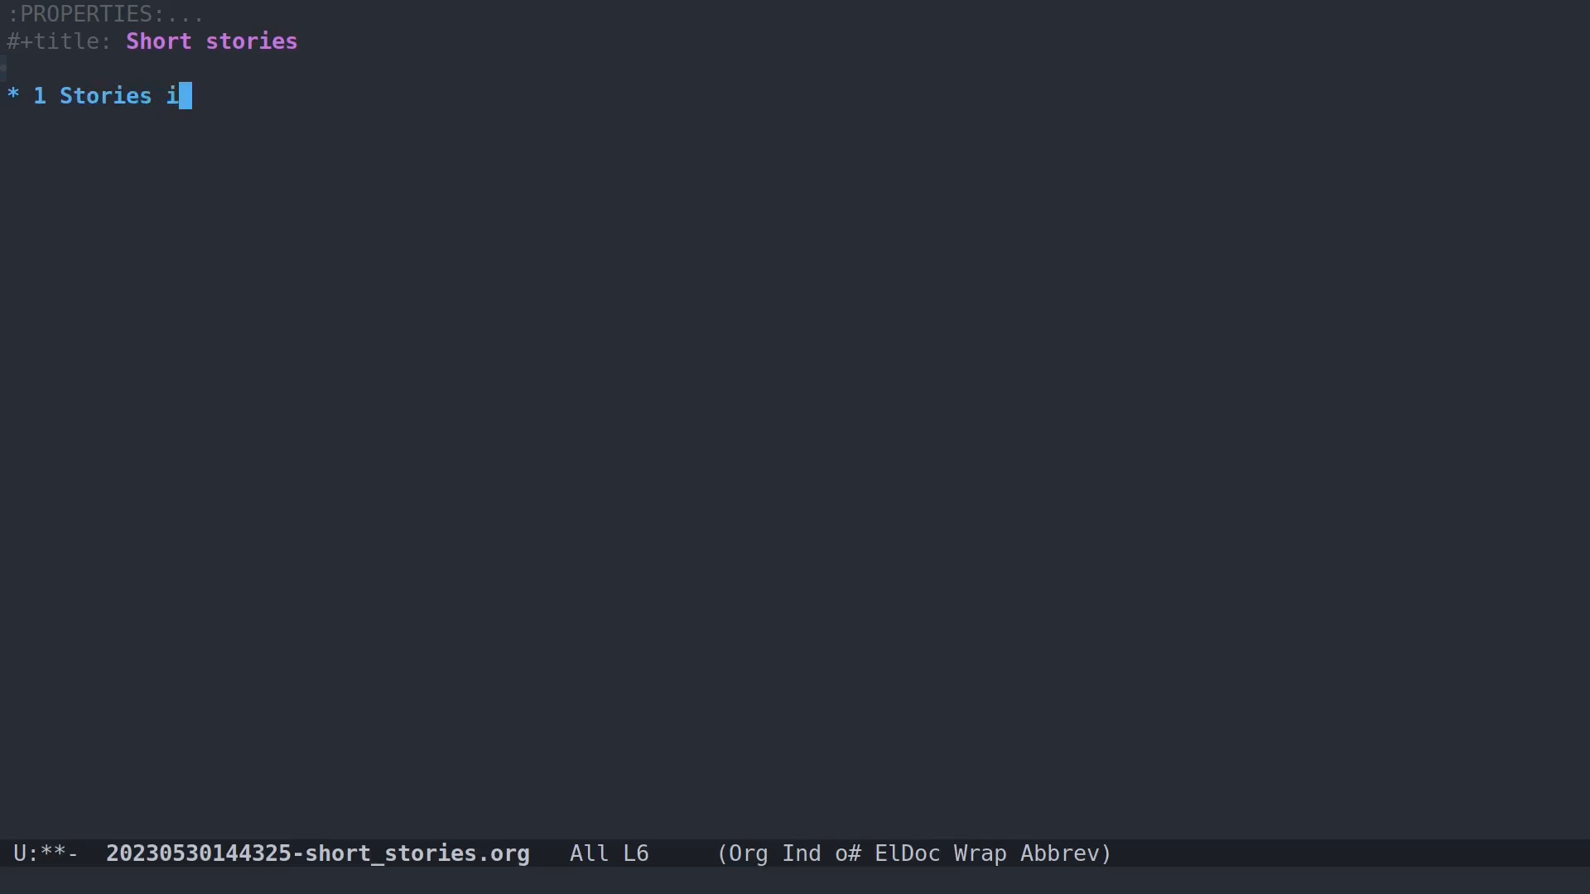
pyautogui.write('n progress')
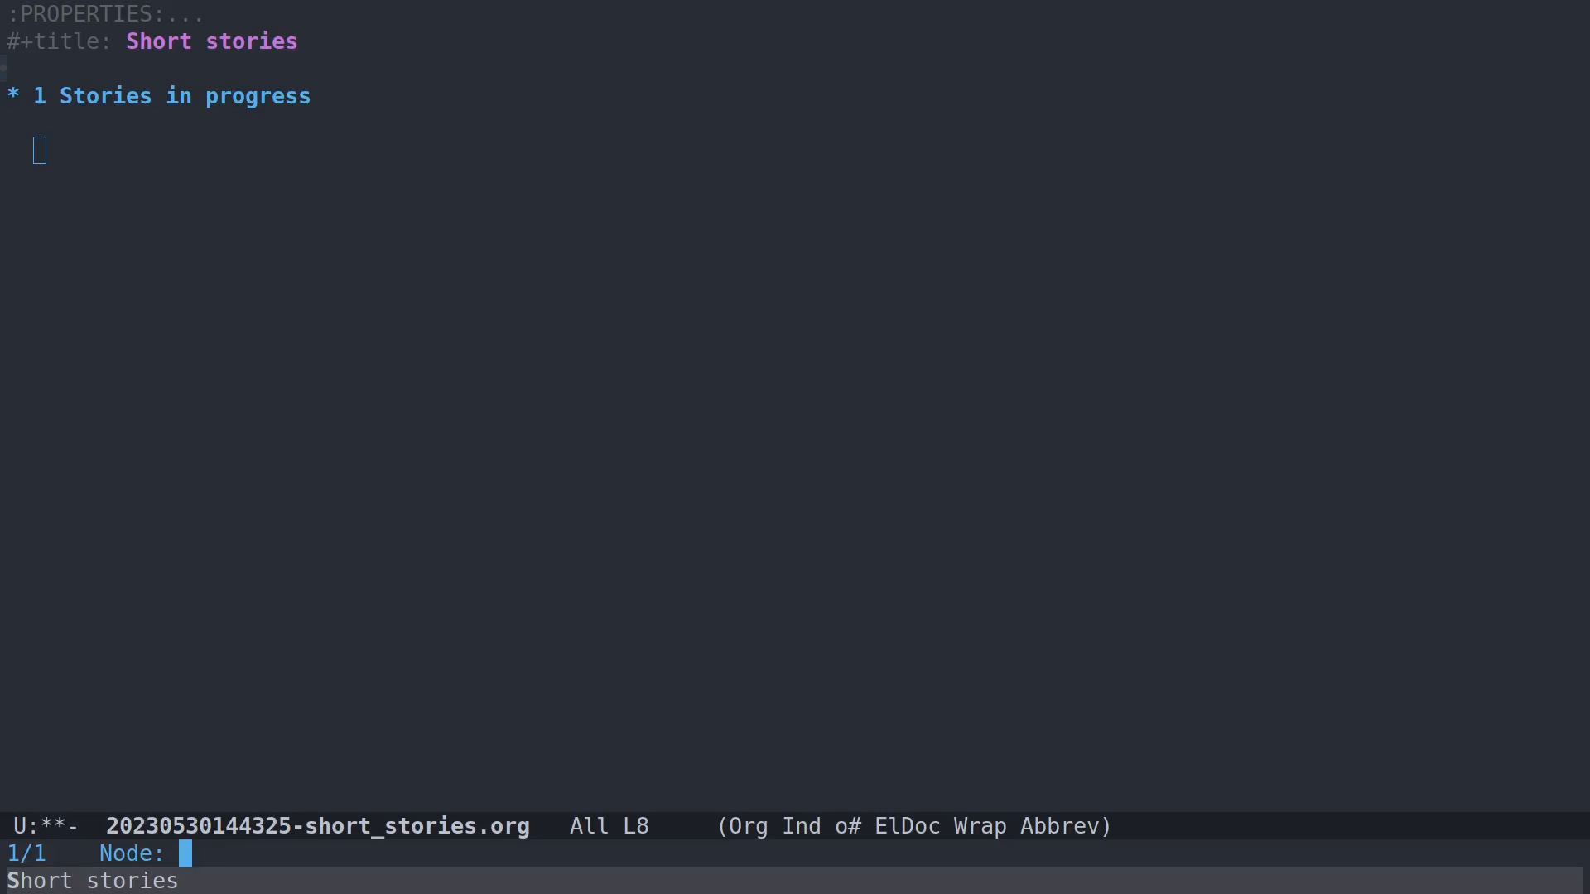
pyautogui.write('Great new s')
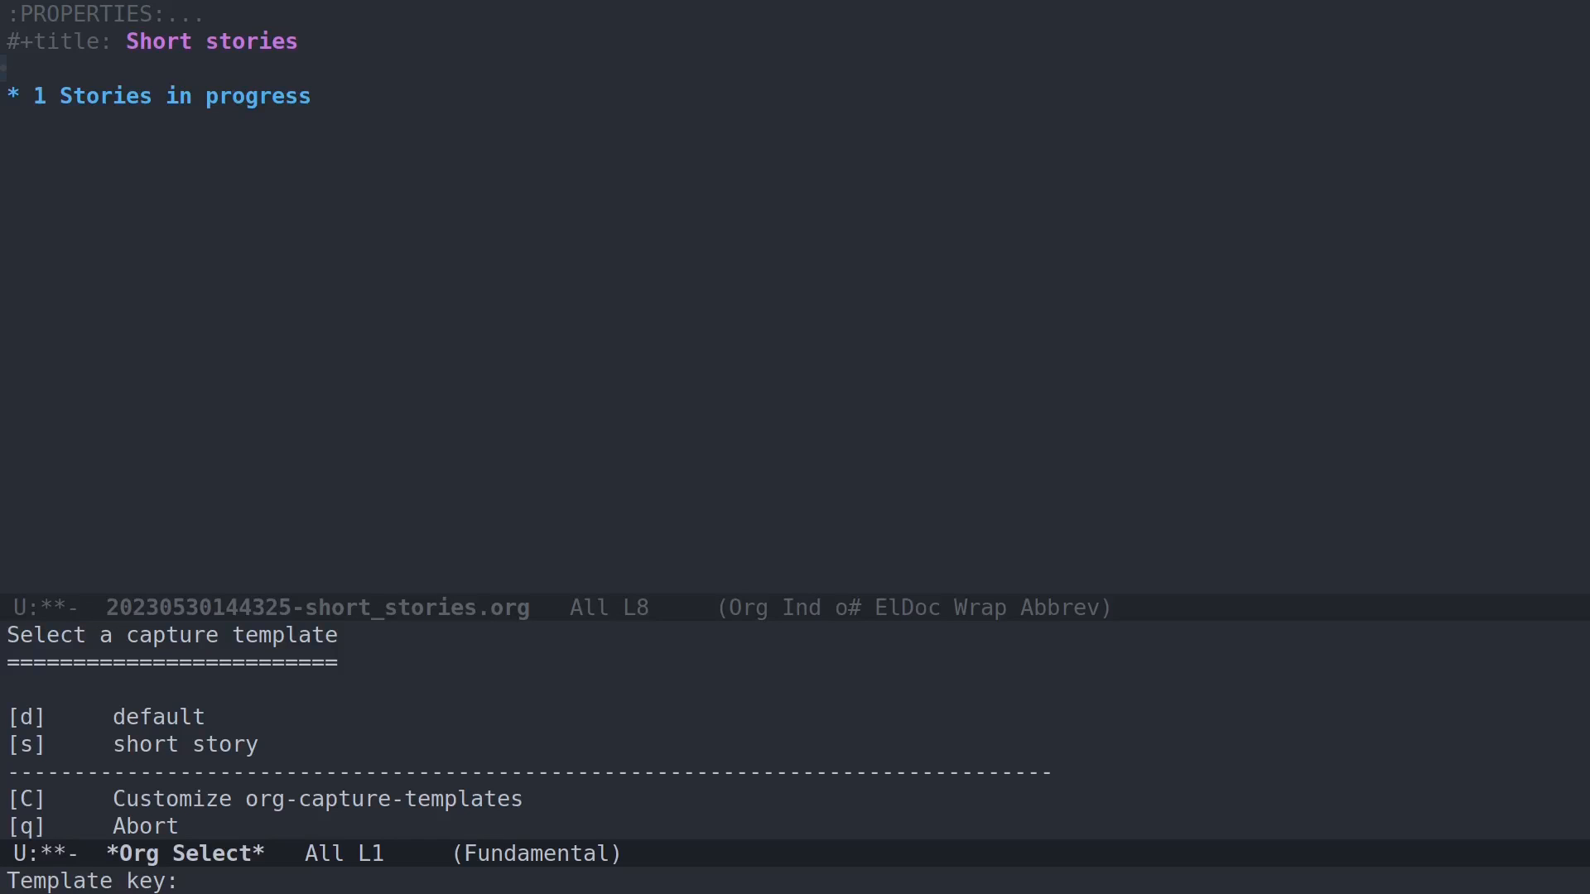
# Capture 'Great new story' with the 's' short story template and open its inserted link.
pyautogui.press('s')
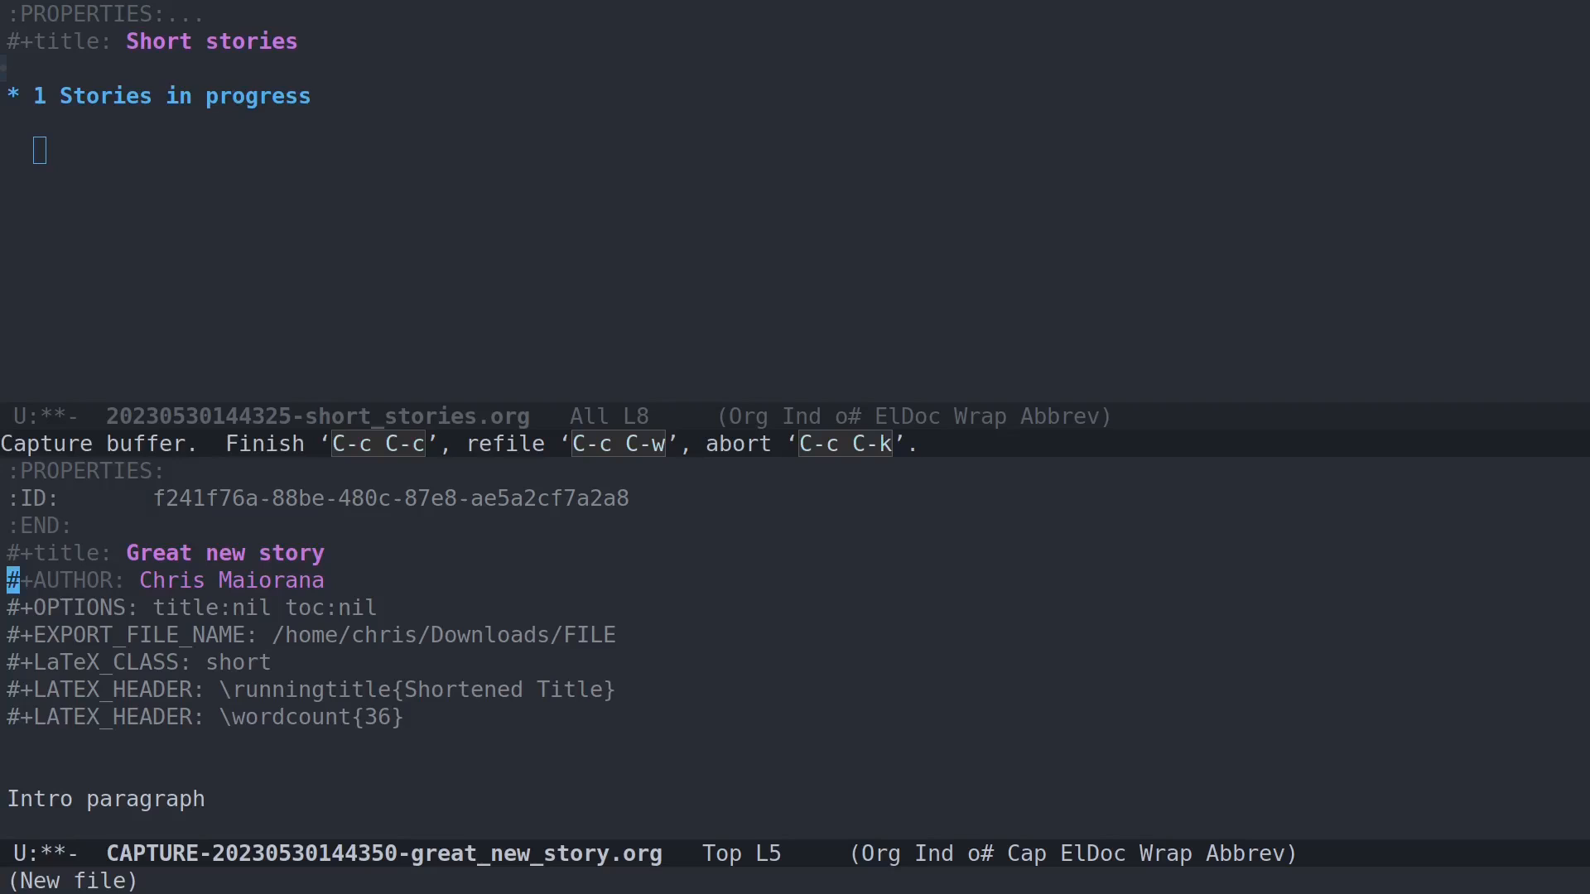
pyautogui.press('C-c C-c')
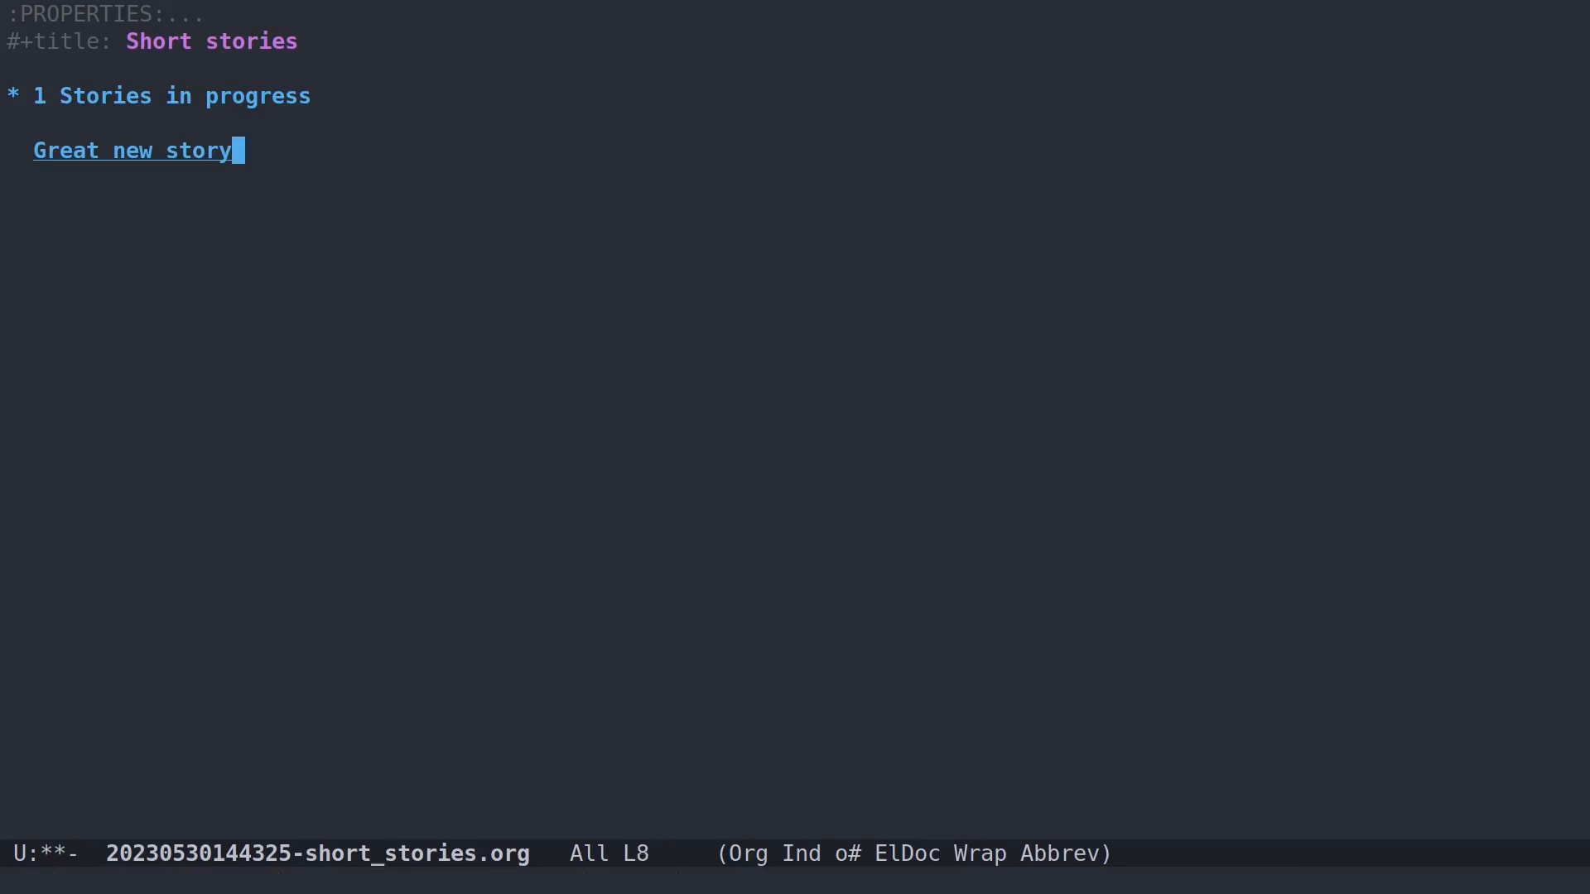
pyautogui.click(132, 149)
pyautogui.write('/first act')
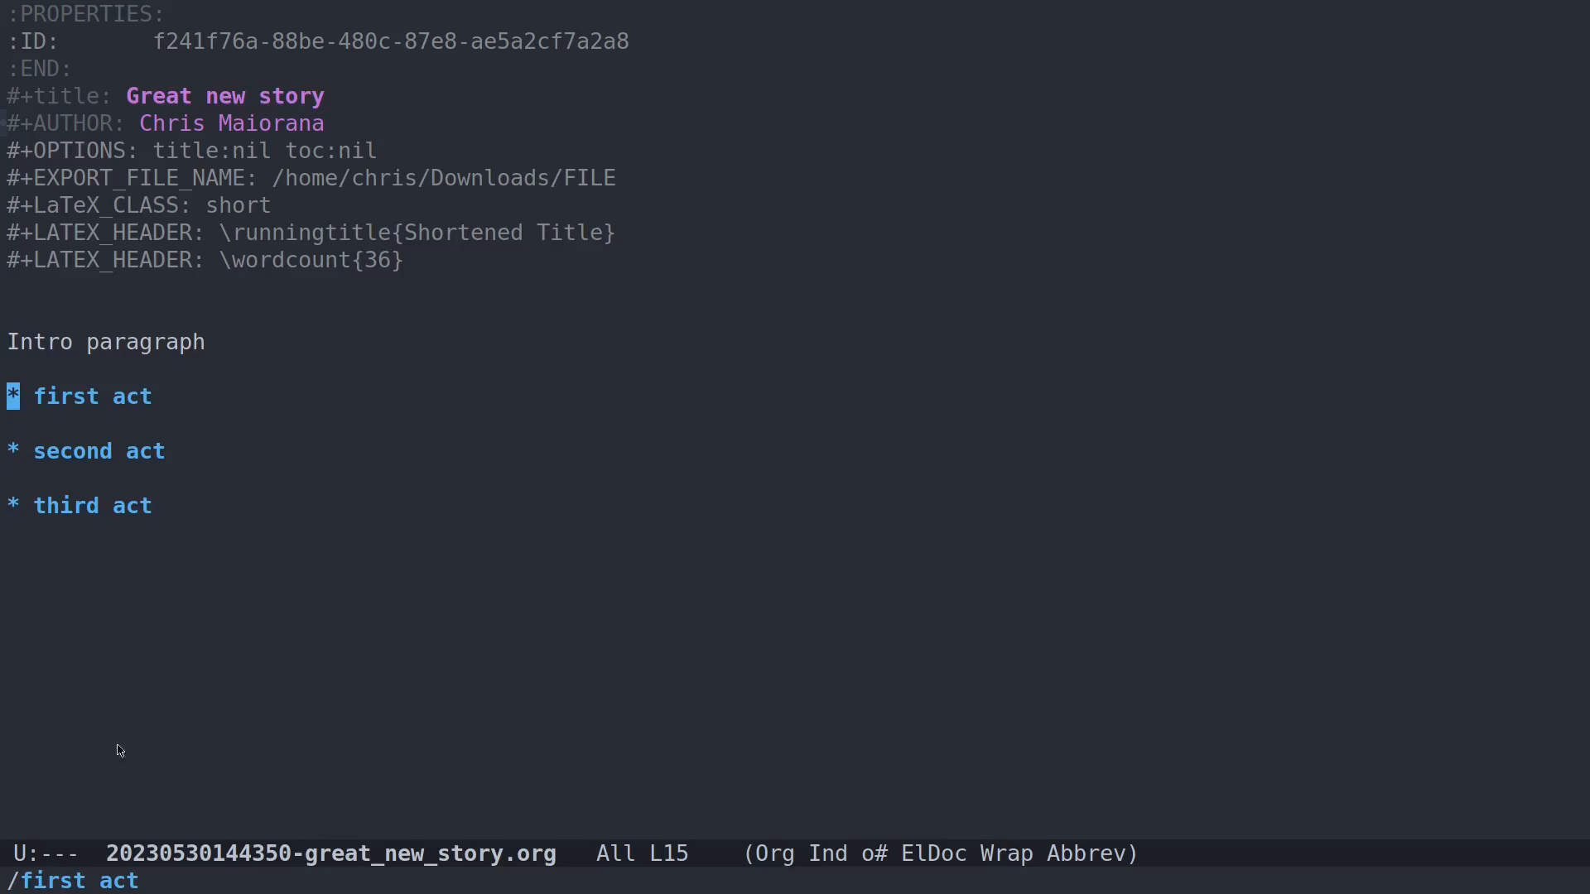
pyautogui.moveTo(496, 394)
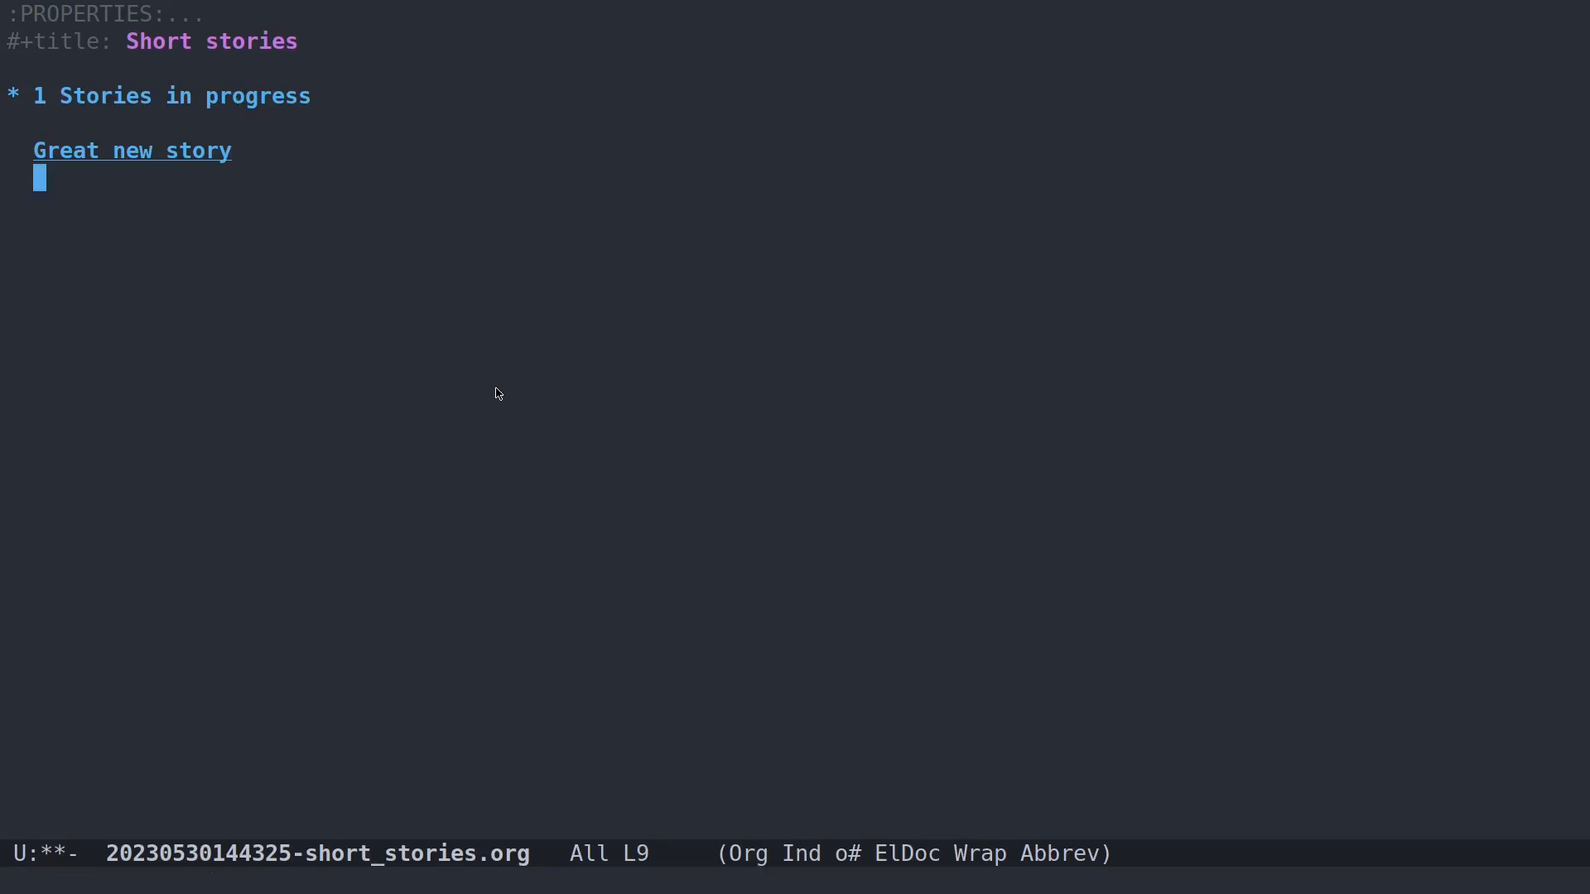
# Save short_stories.org with the 'Great new story' link under its heading.
pyautogui.press('C-x C-s')
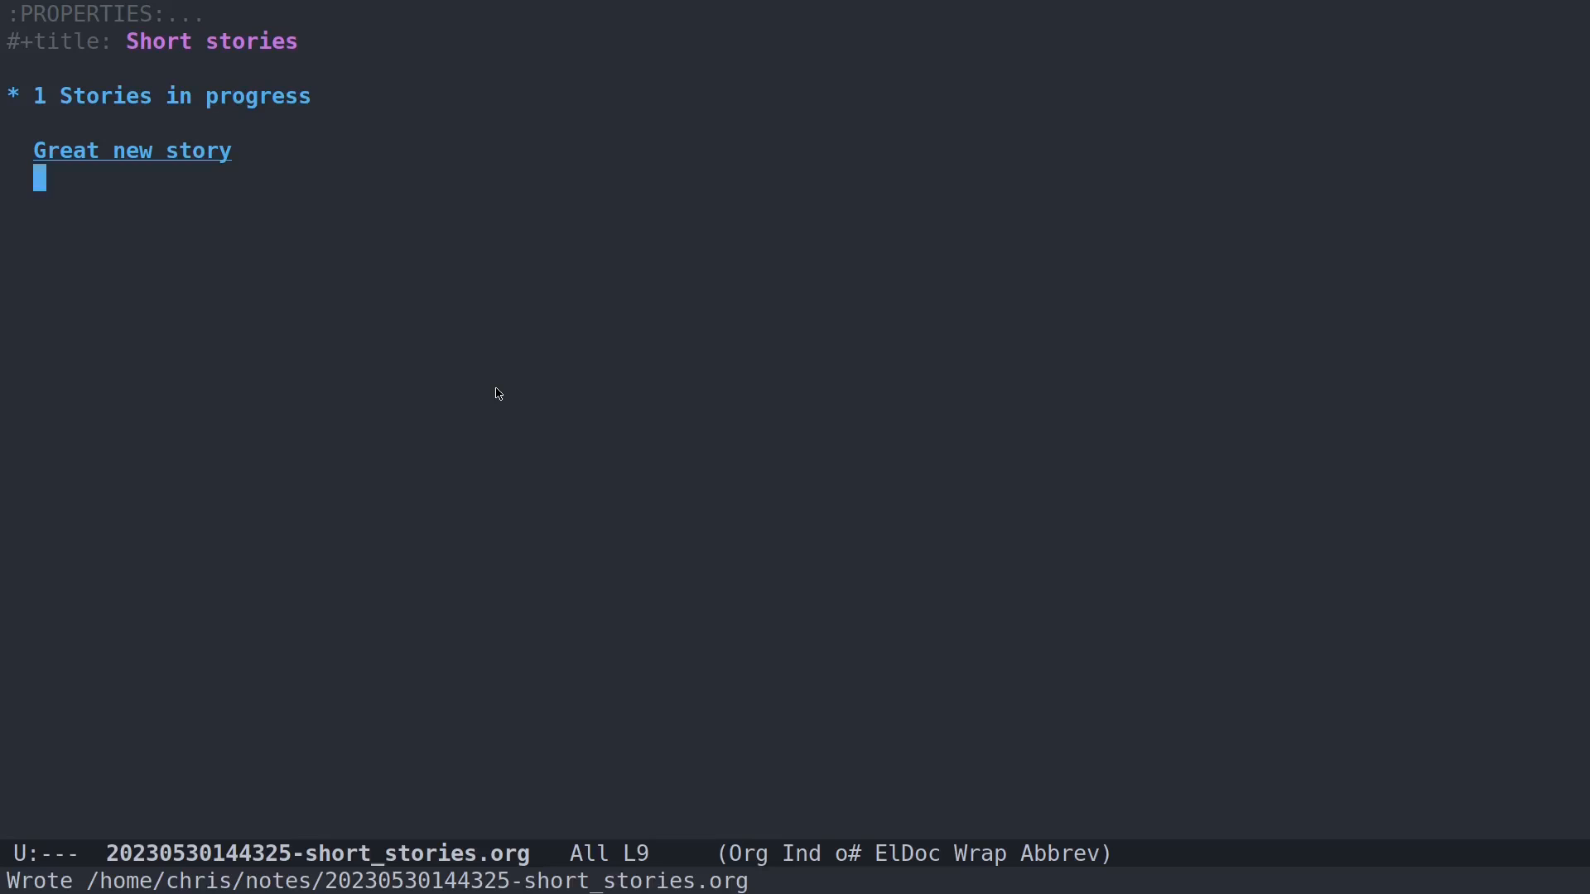
pyautogui.moveTo(465, 150)
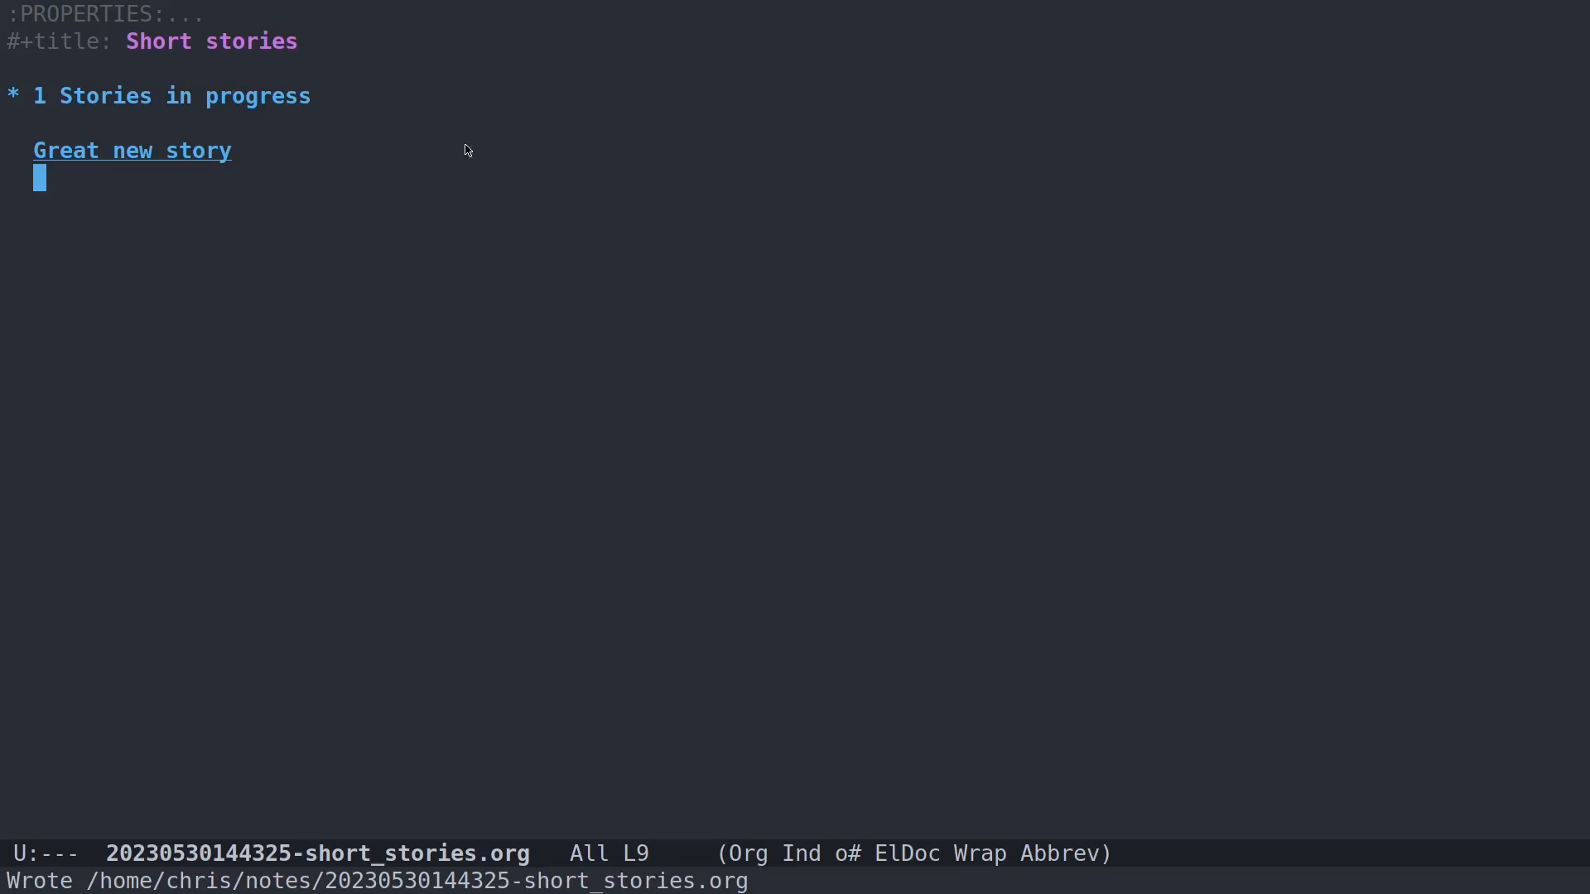